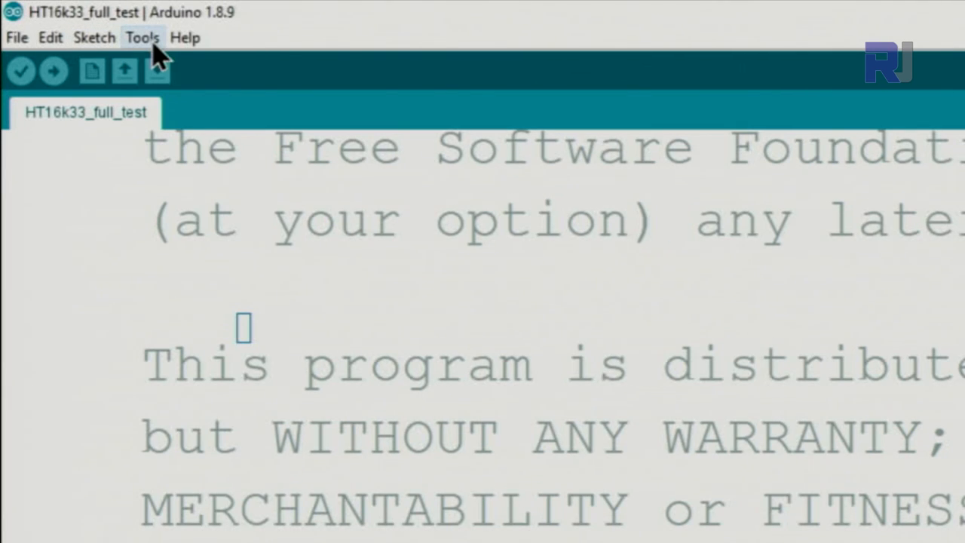
Search the Library Manager for 'ht16k33' to confirm Rob Tillaart's HT16K33 0.3.1 is installed.
click(142, 37)
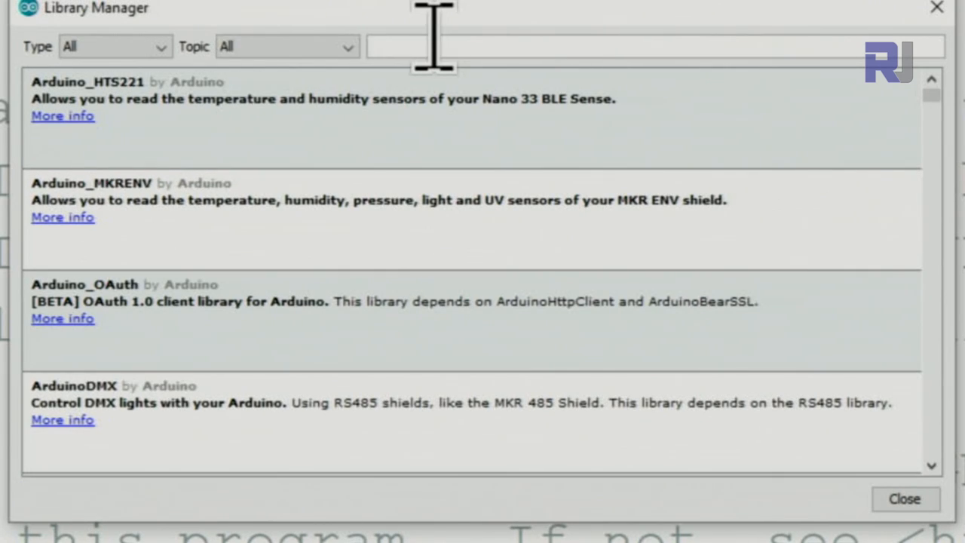
text(ht16)
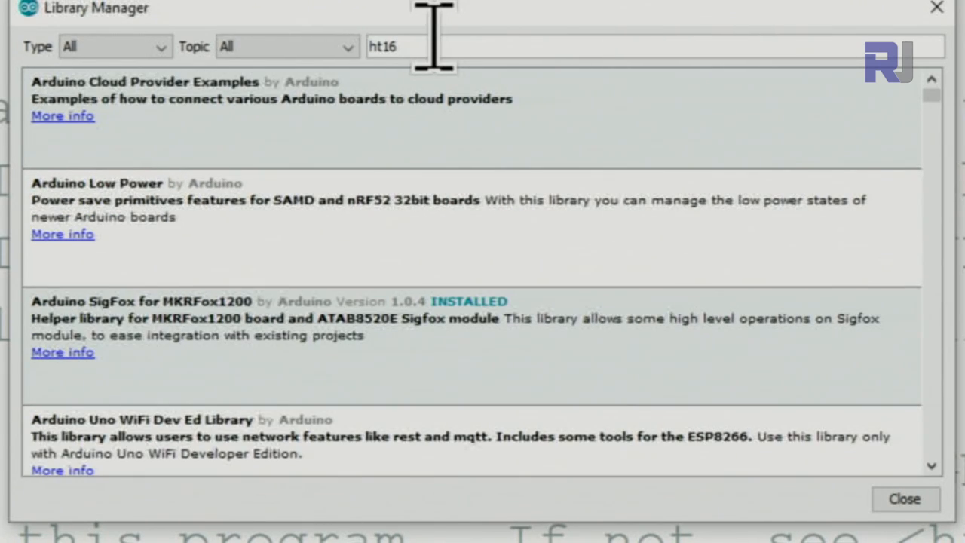
text(k)
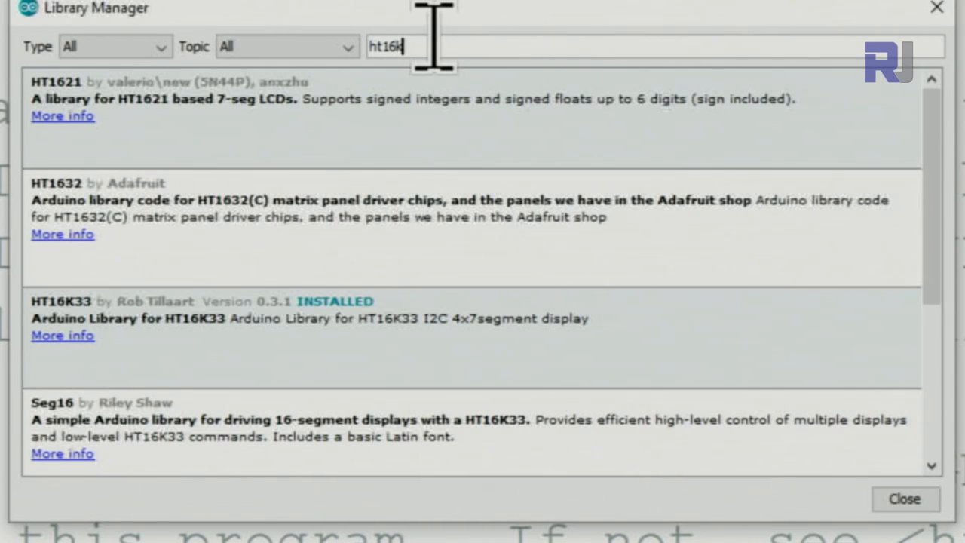
text(33)
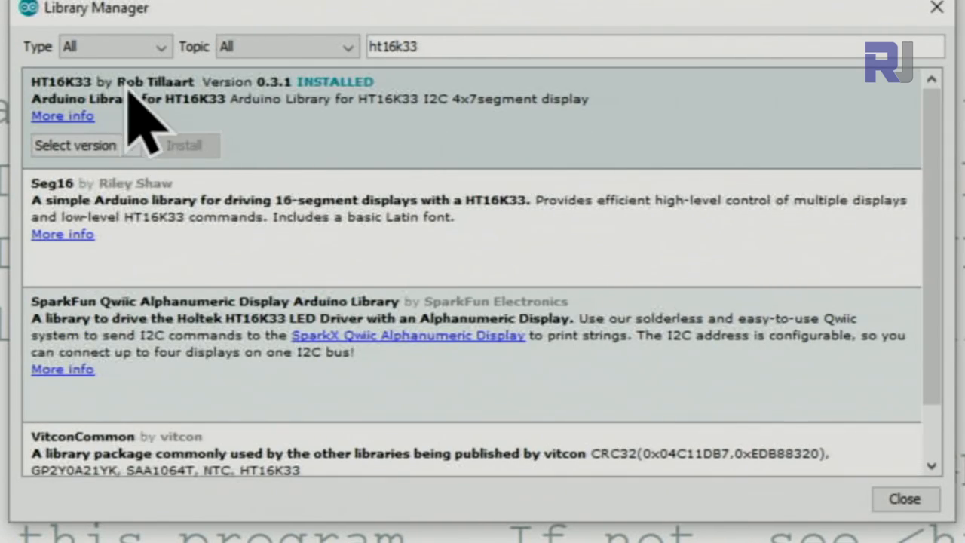
mouse_move(83, 128)
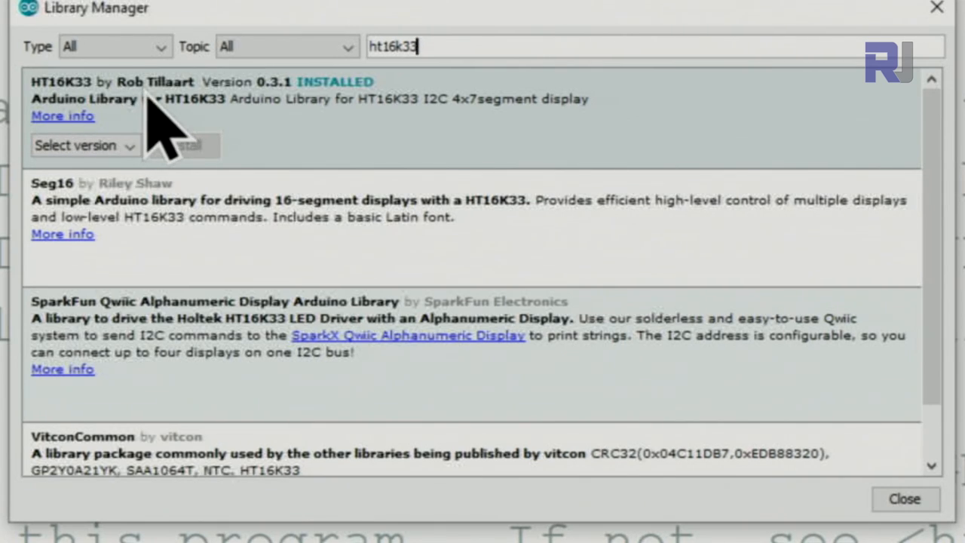
mouse_move(328, 121)
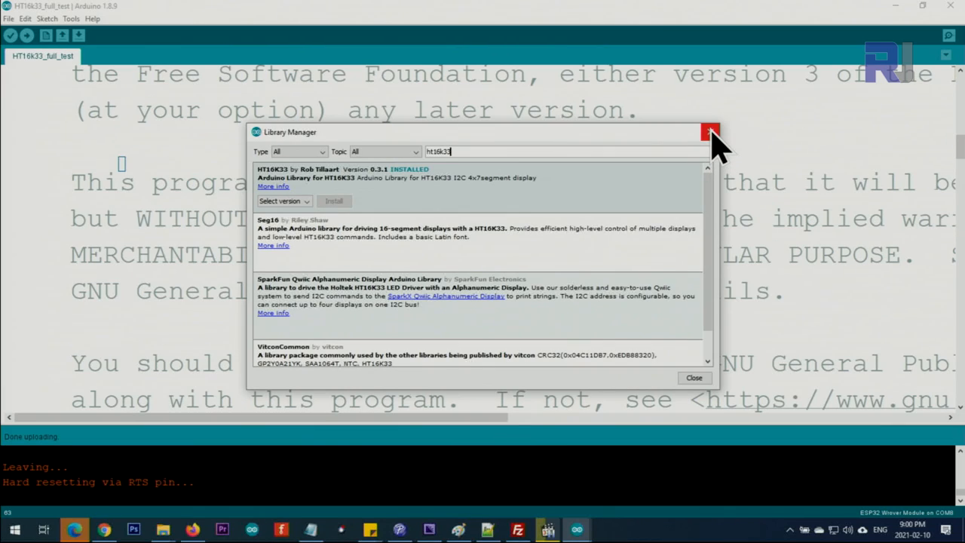
Close the Library Manager and review the header comment and HT16K33 seg(0x70) declaration.
click(708, 132)
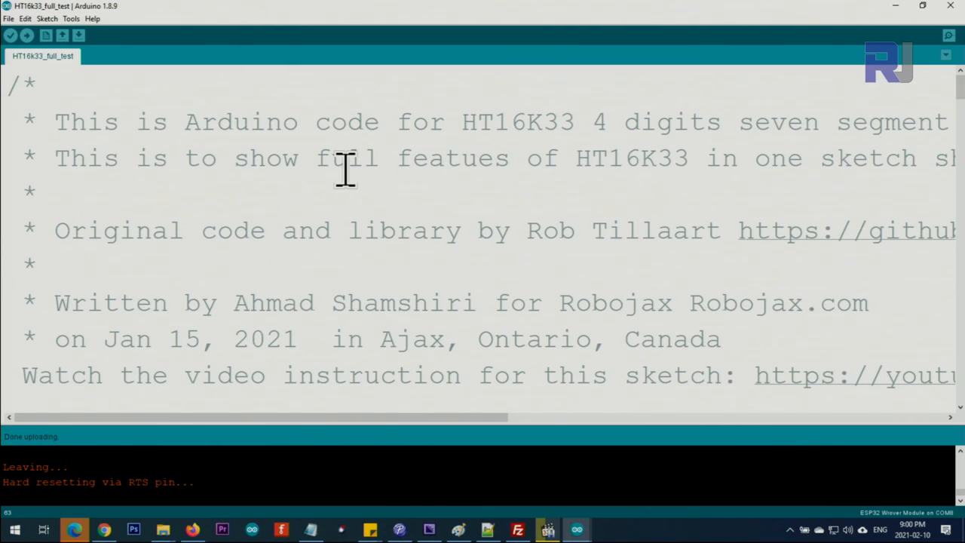
double_click(241, 121)
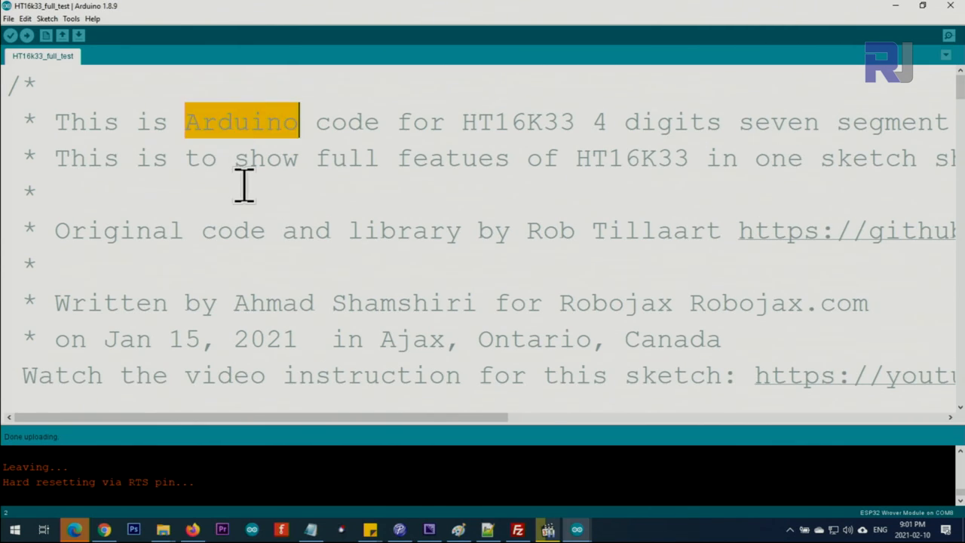
scroll(down, 3)
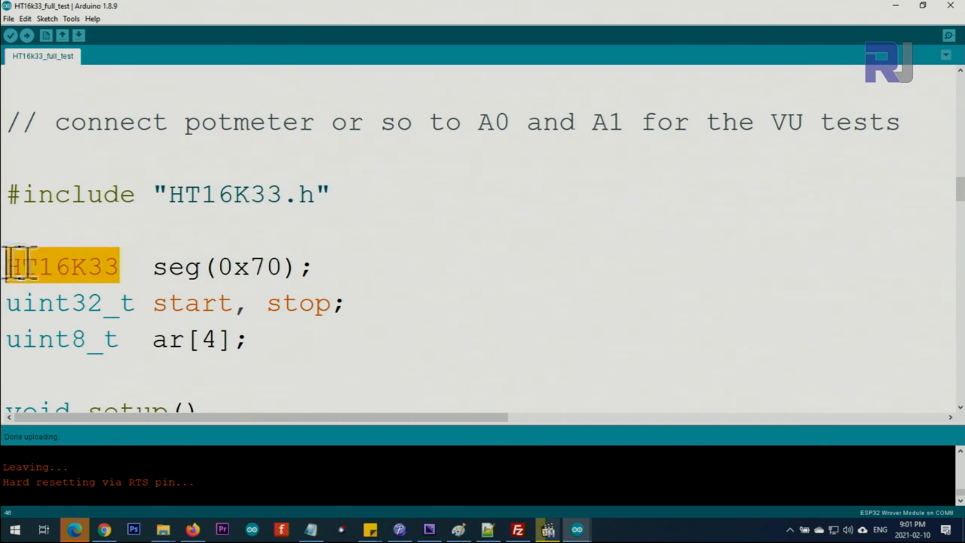
double_click(175, 267)
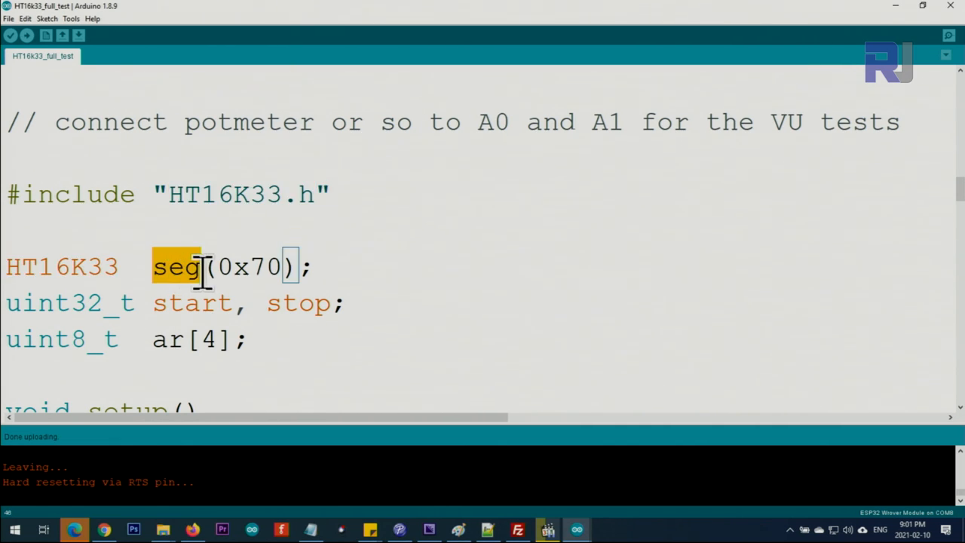
mouse_move(222, 267)
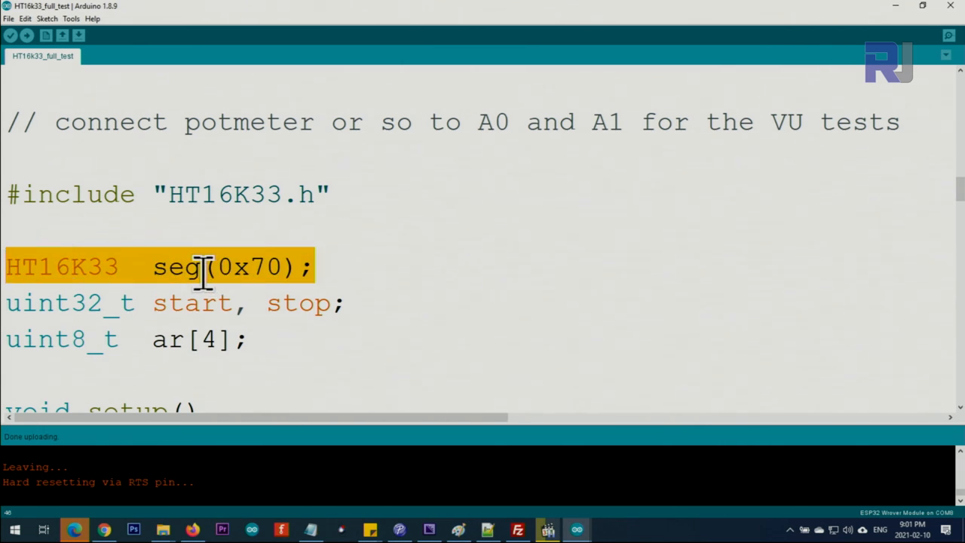
mouse_move(264, 266)
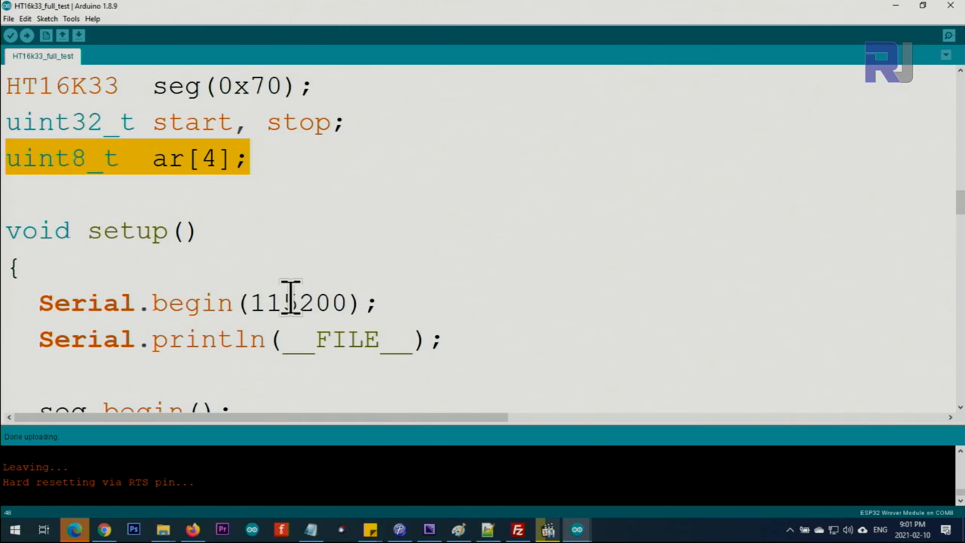
scroll(down, 3)
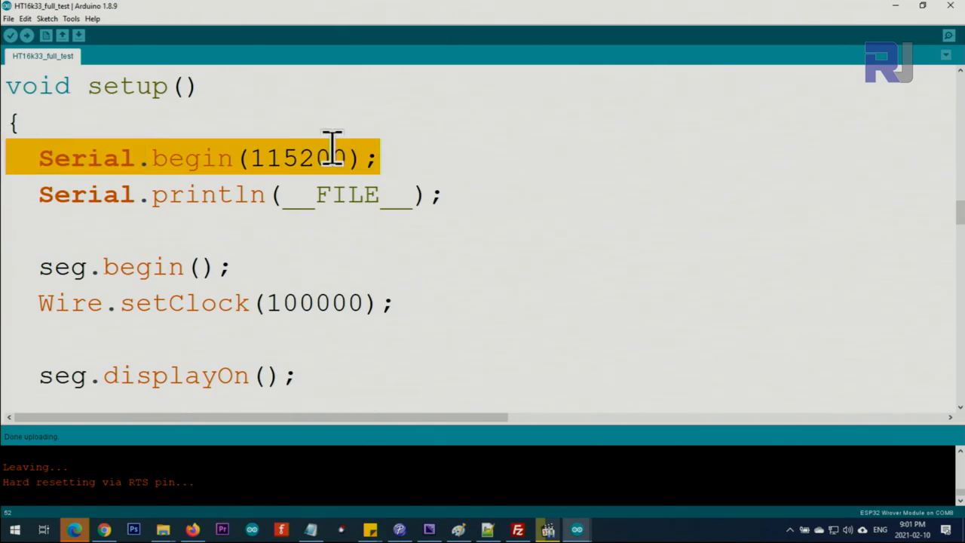
click(253, 158)
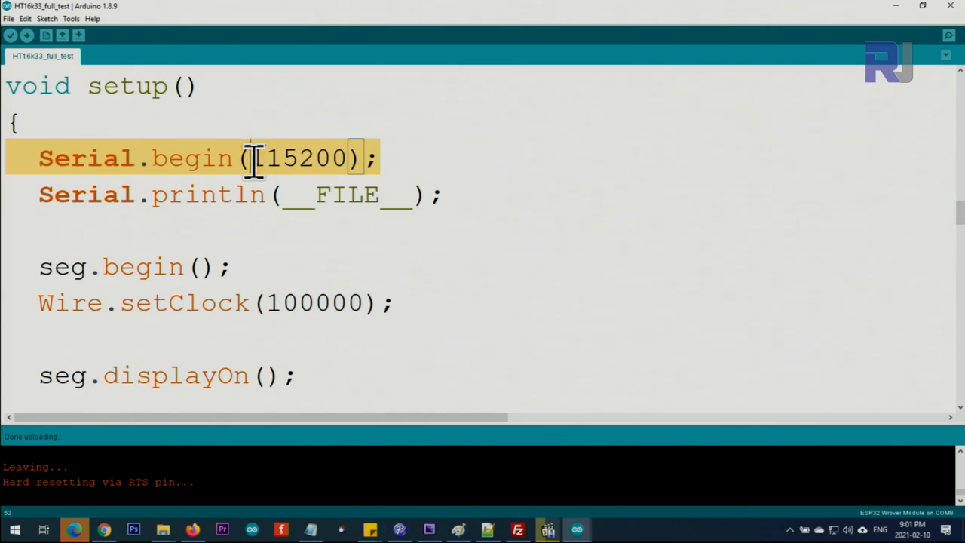
click(70, 18)
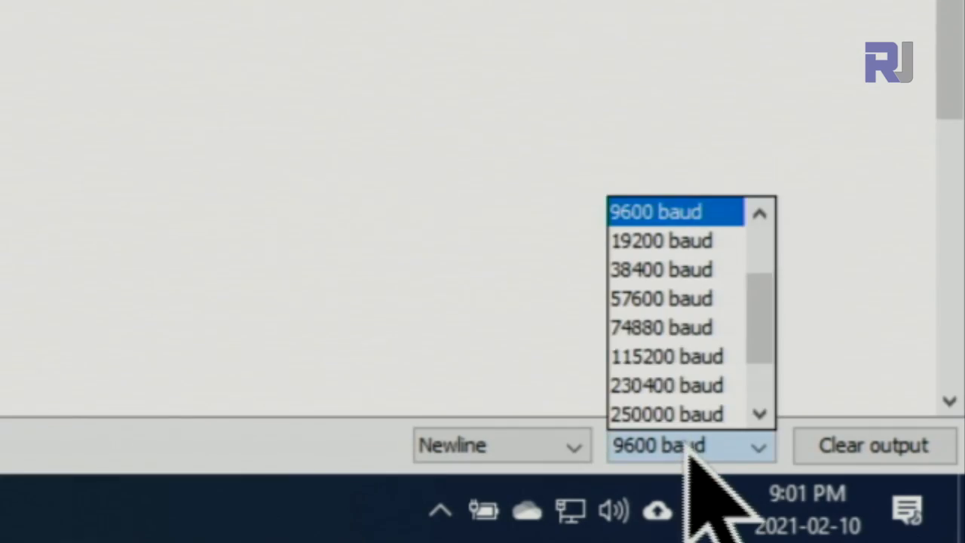
click(666, 355)
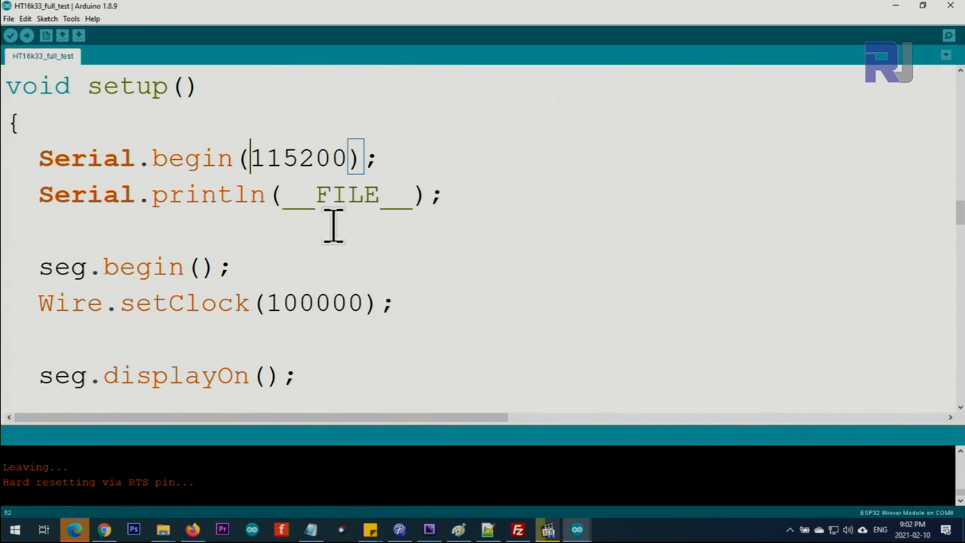
triple_click(136, 266)
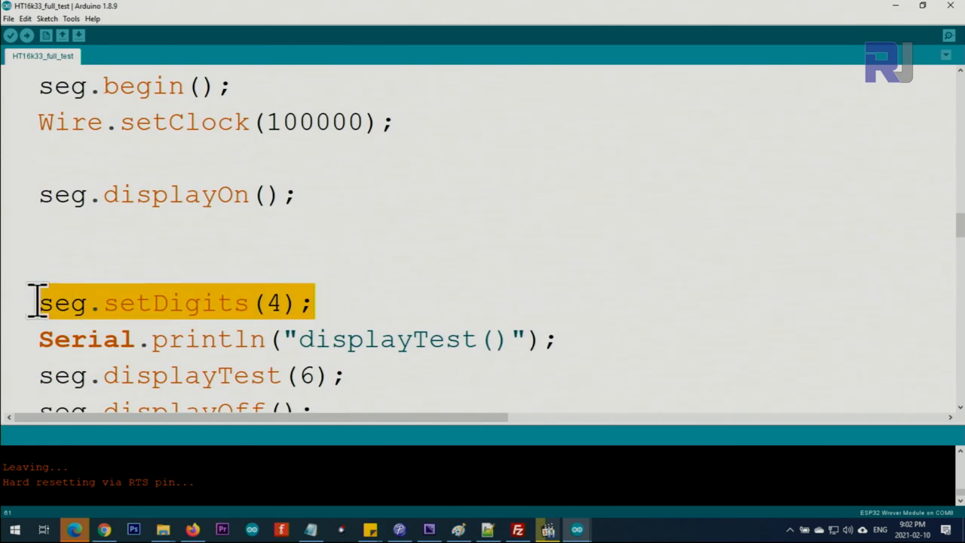
click(124, 302)
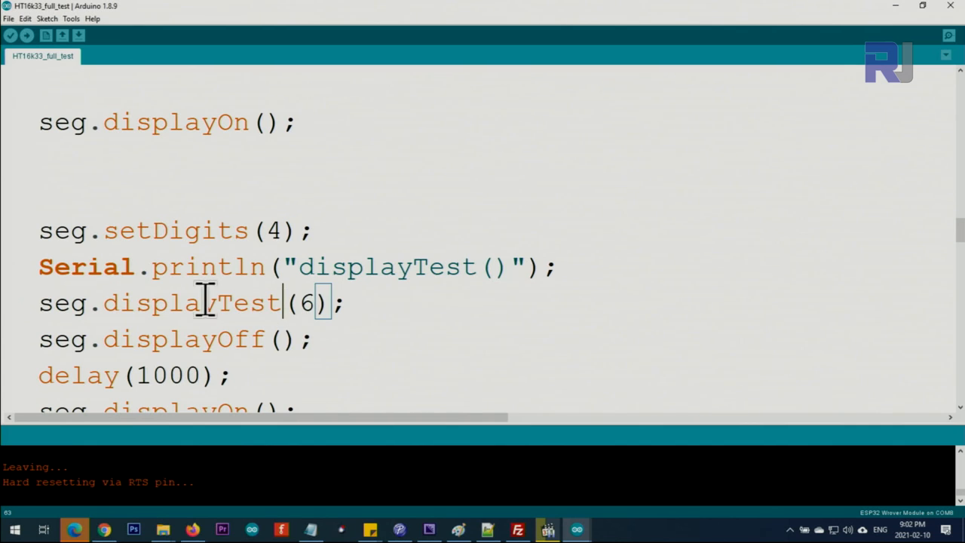
double_click(305, 302)
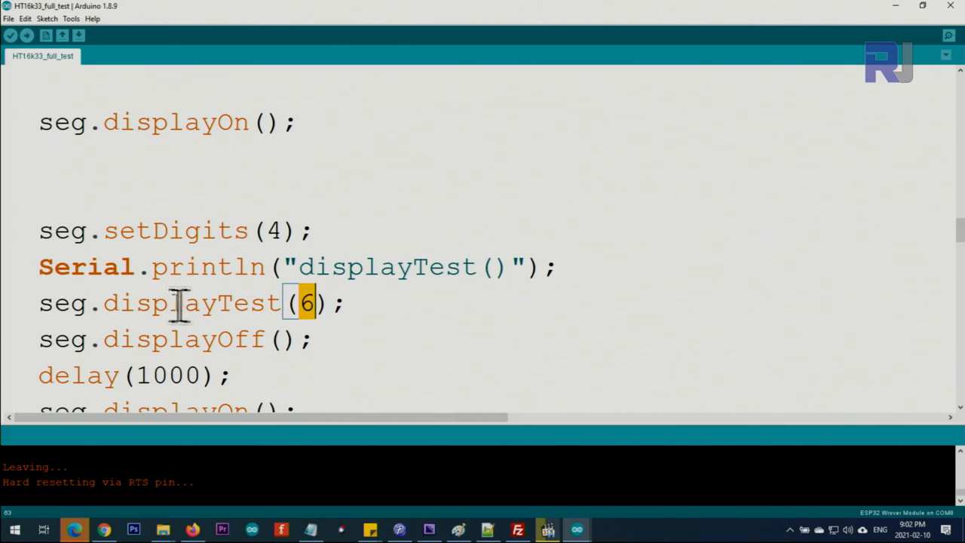
drag(104, 303, 343, 302)
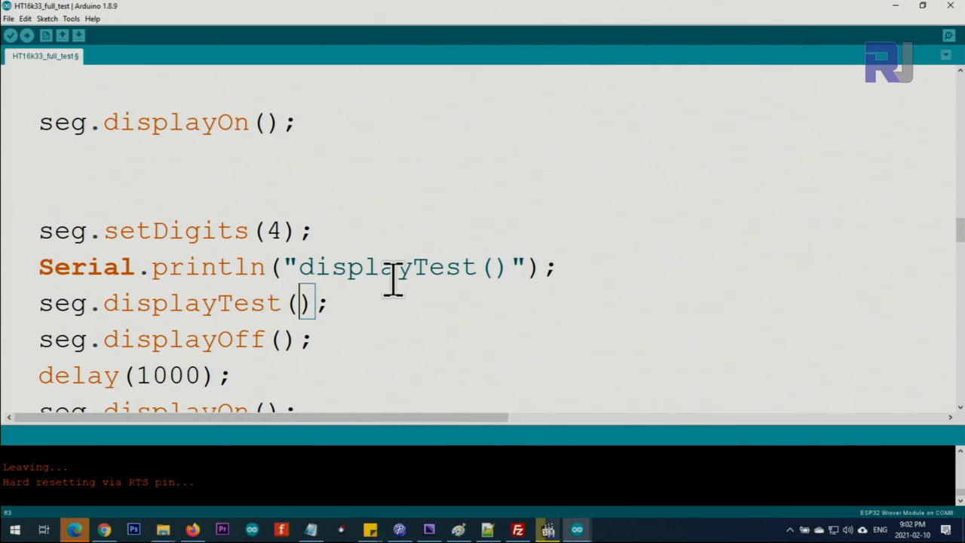
text(1)
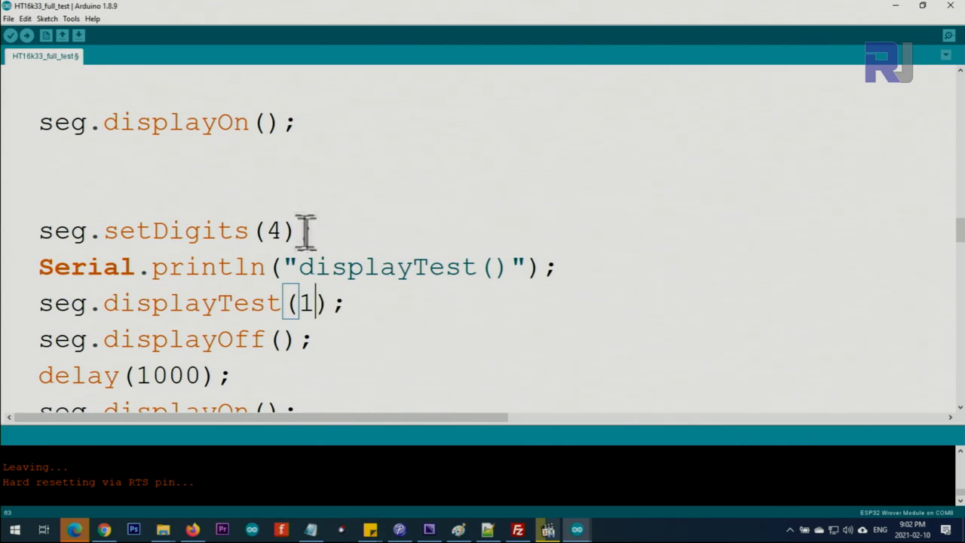
scroll(down, 3)
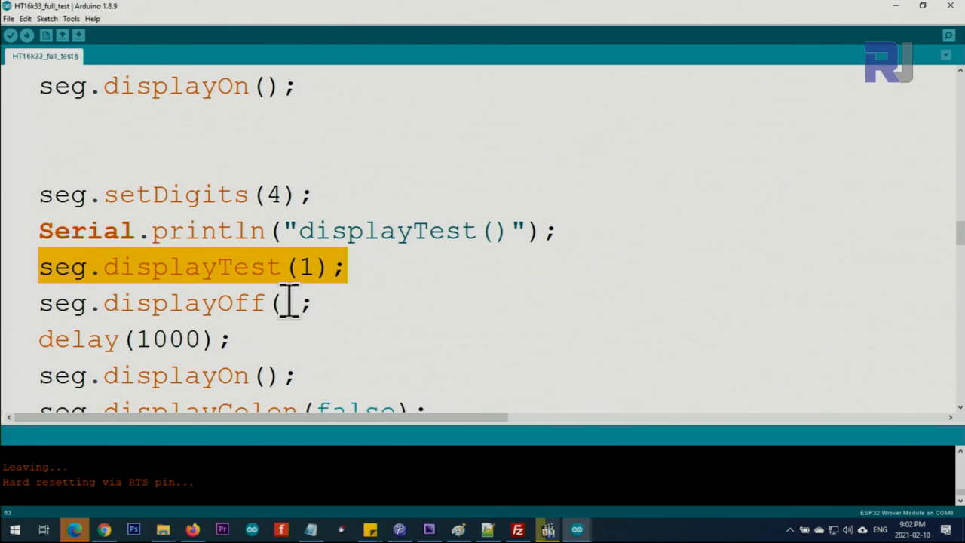
click(134, 339)
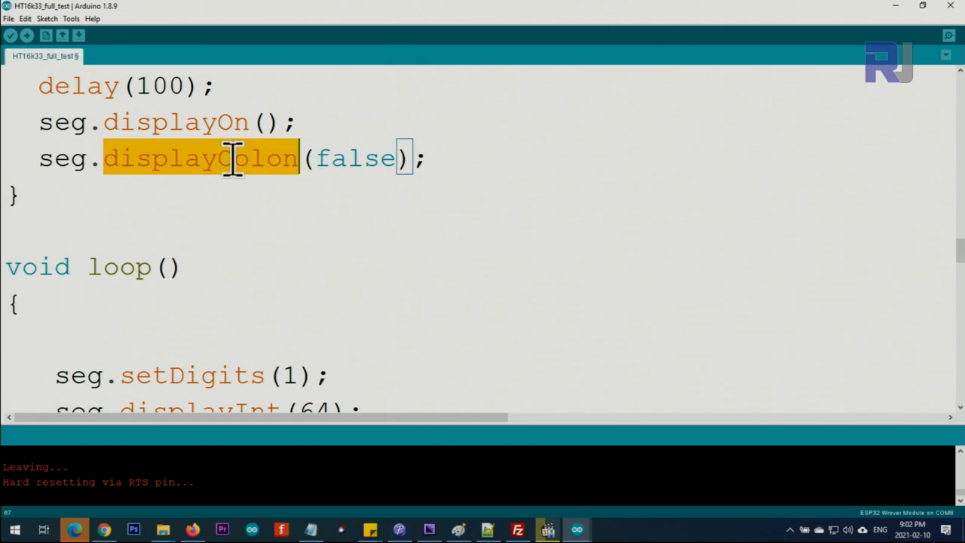
double_click(350, 158)
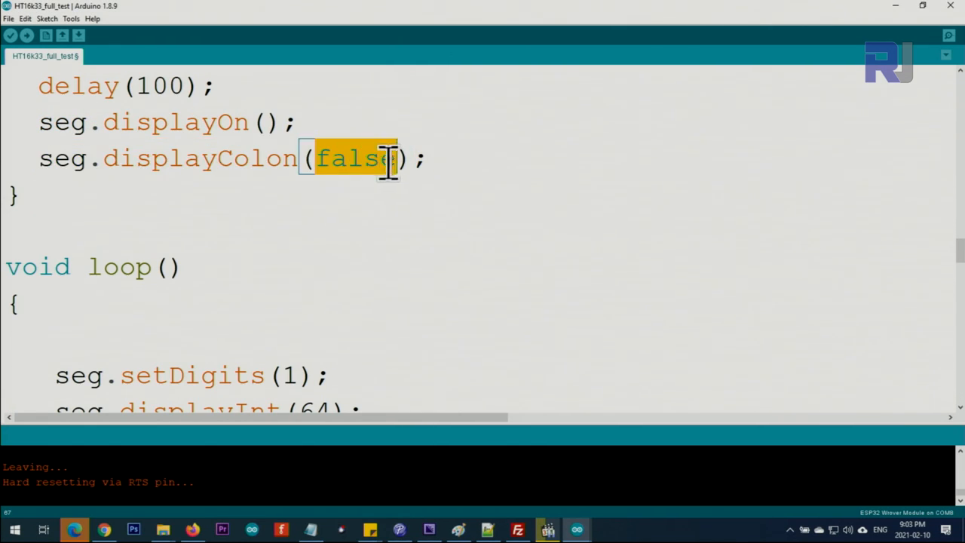
mouse_move(350, 245)
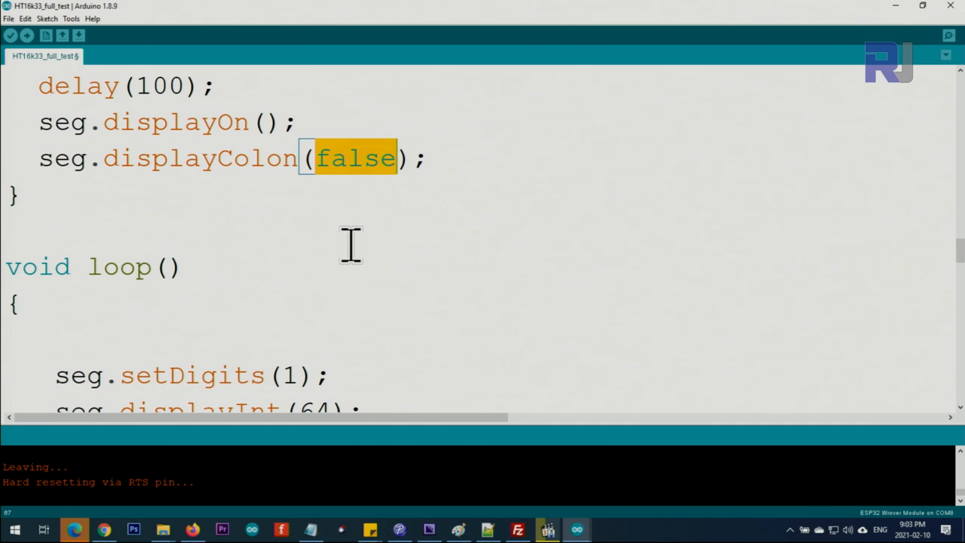
scroll(down, 3)
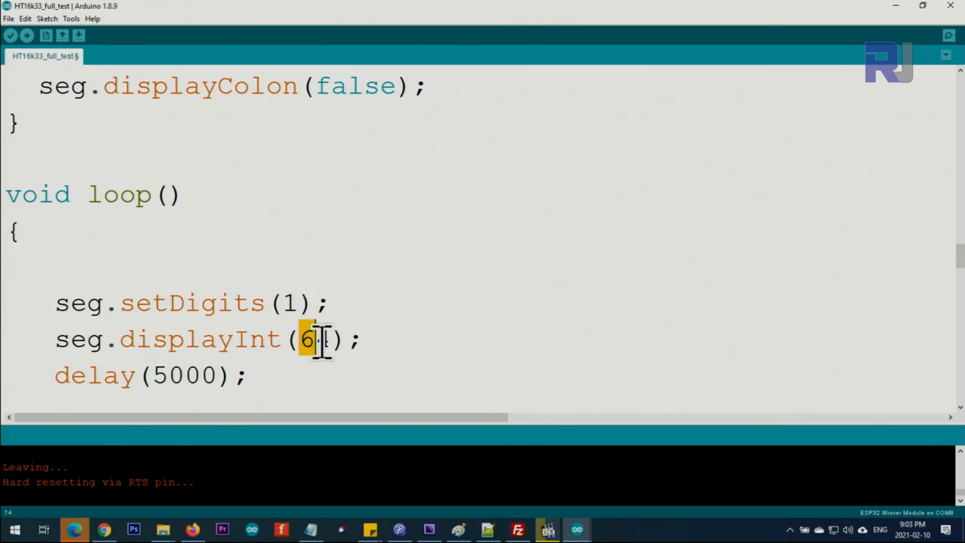
text(4)
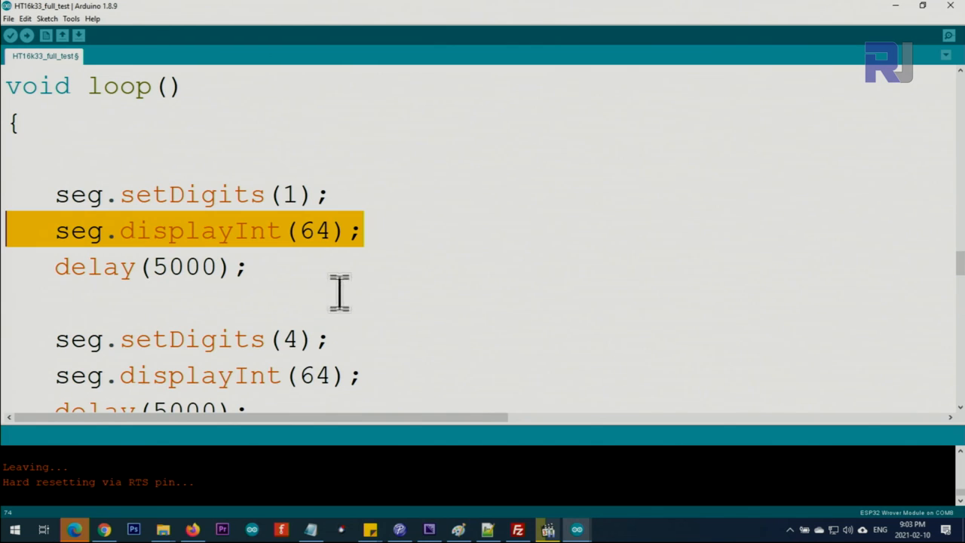
scroll(down, 3)
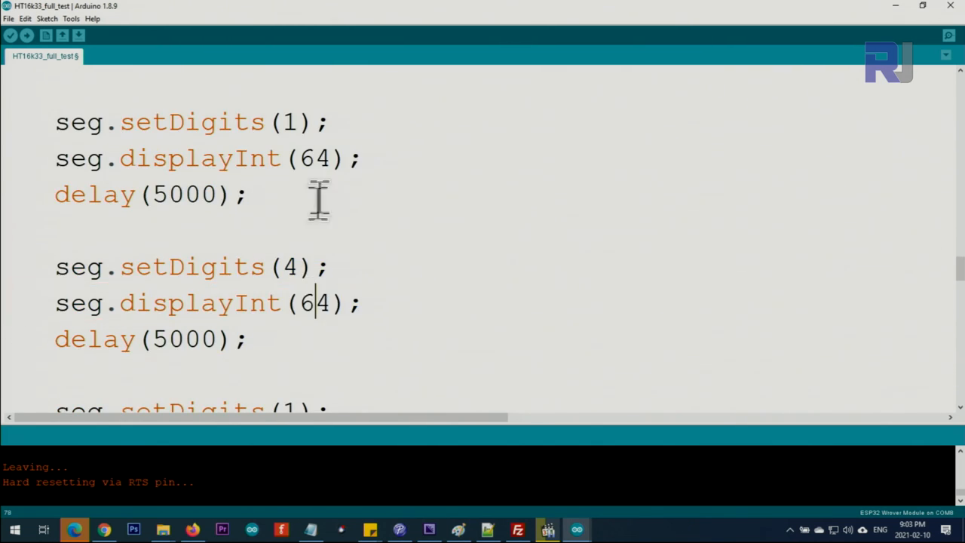
double_click(311, 302)
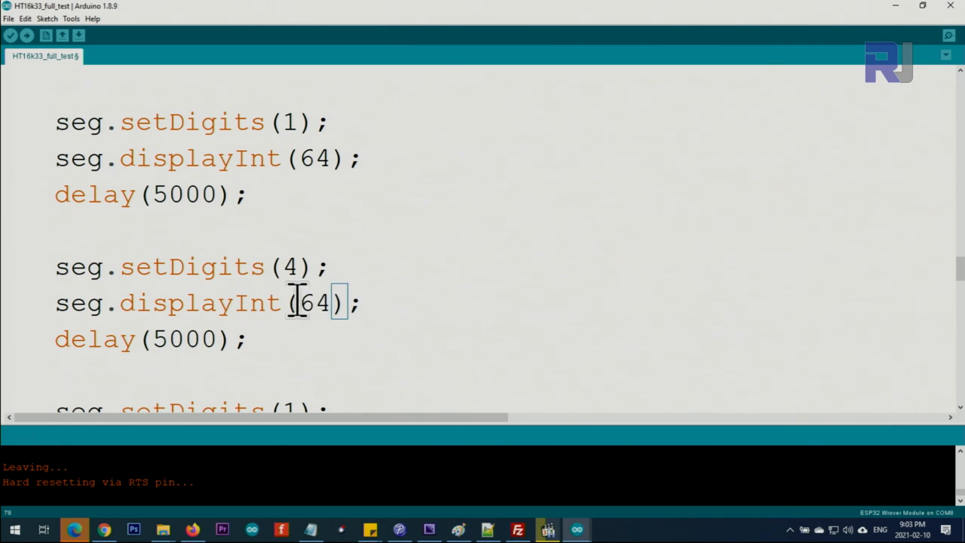
text(00)
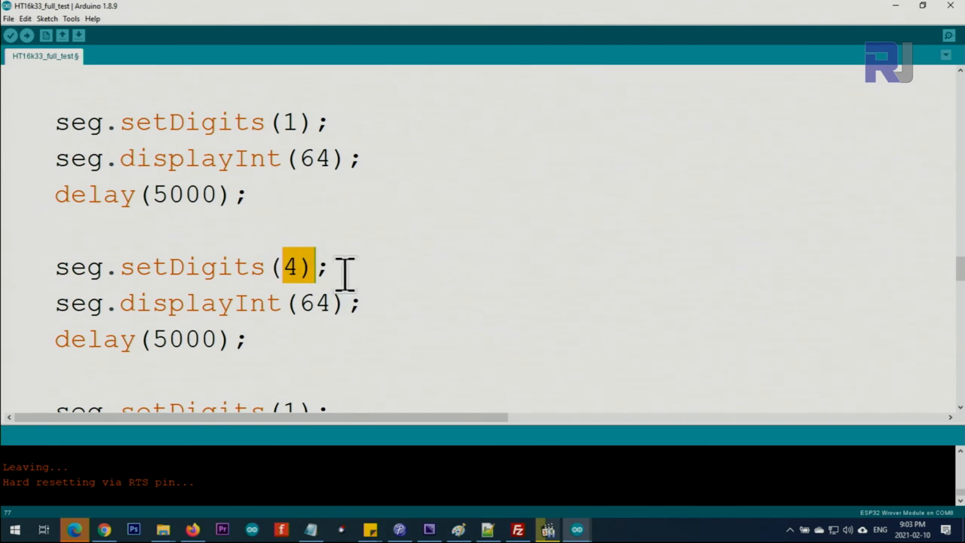
scroll(down, 3)
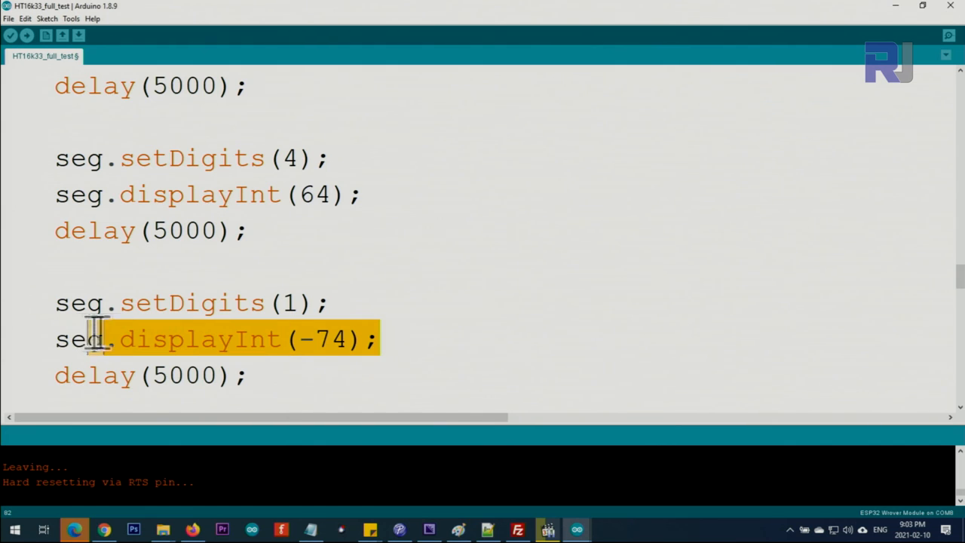
scroll(down, 3)
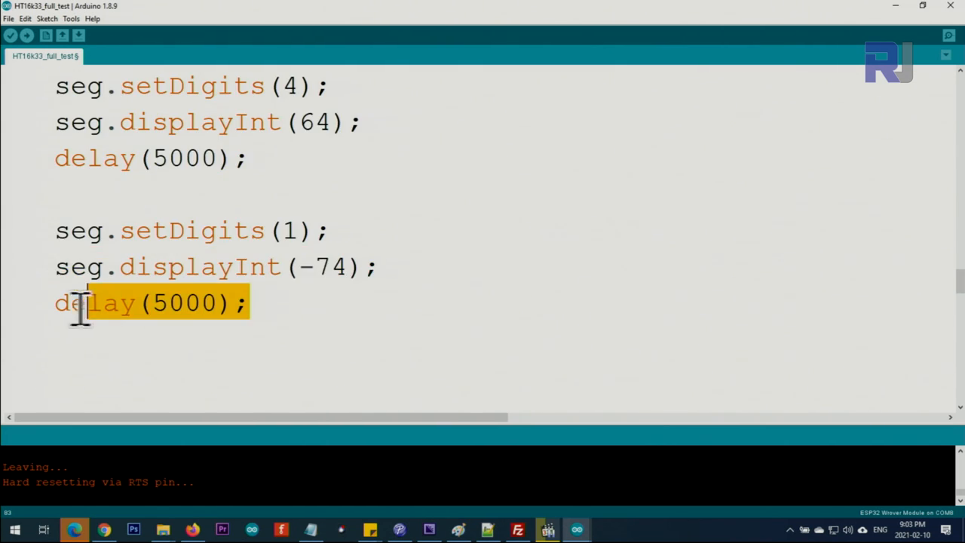
scroll(down, 3)
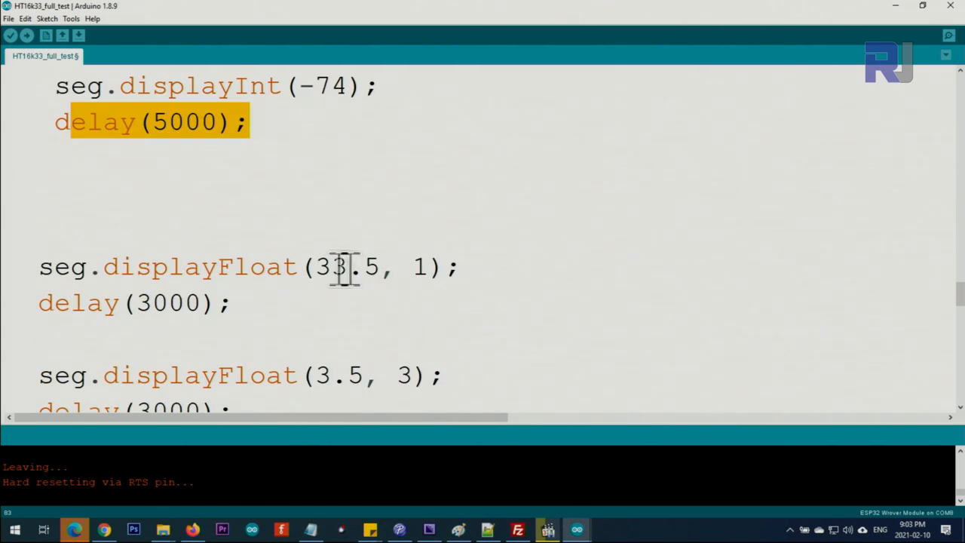
double_click(200, 267)
text(0)
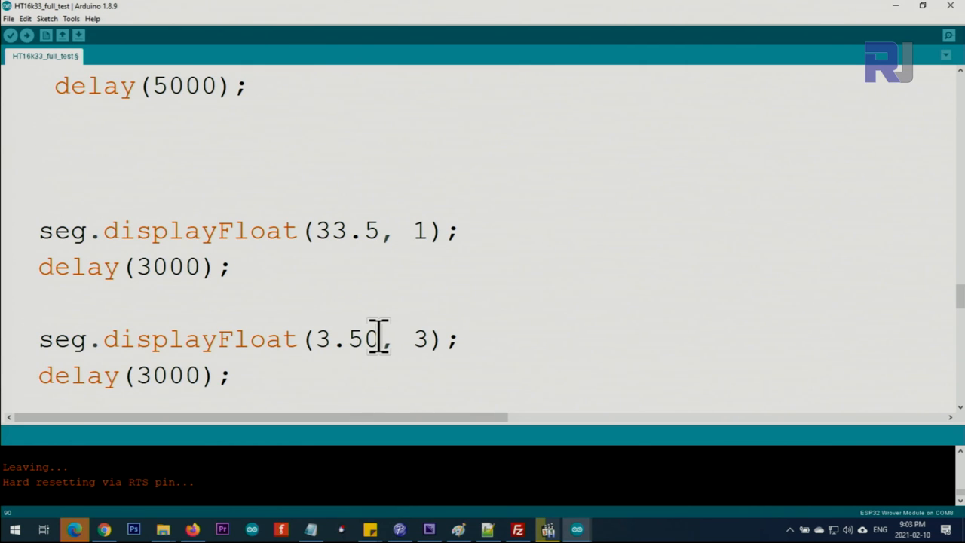
double_click(361, 339)
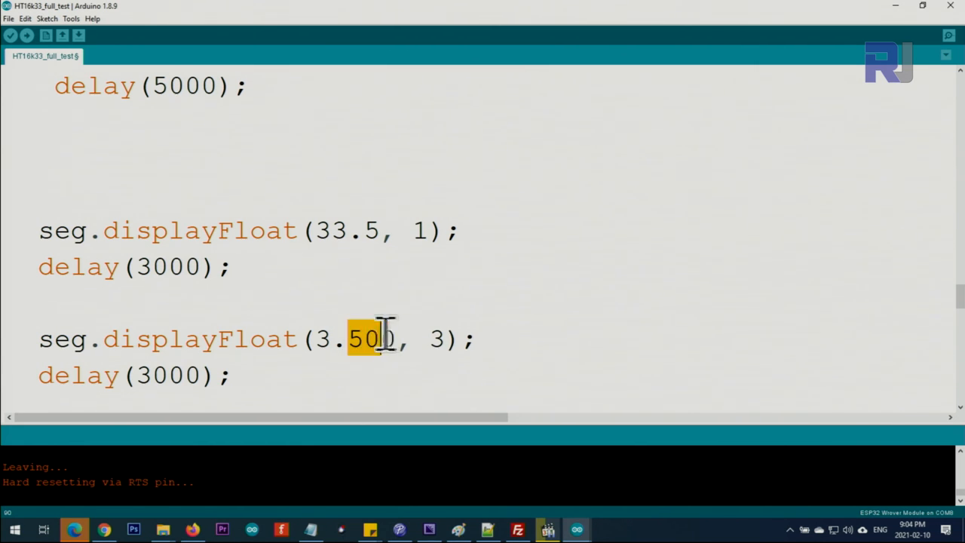
key(Backspace)
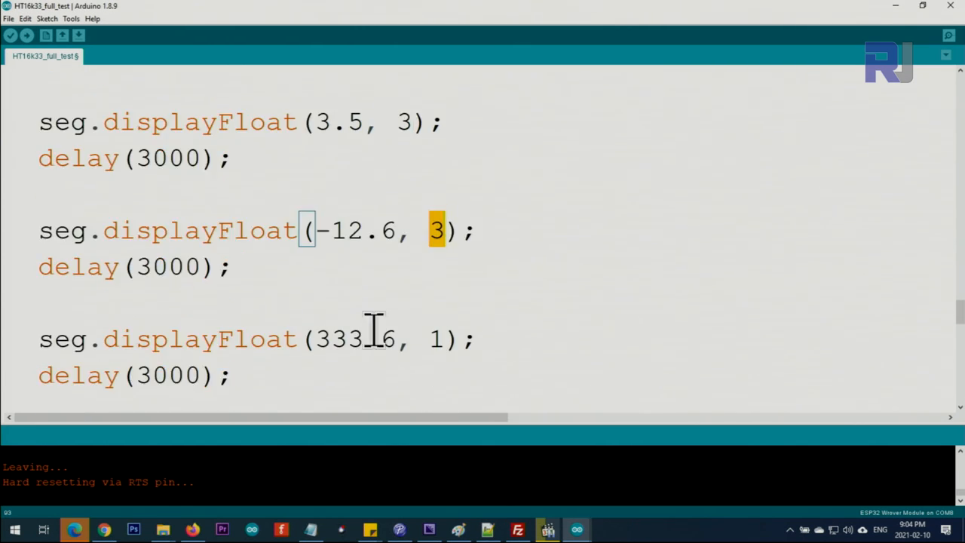
double_click(347, 338)
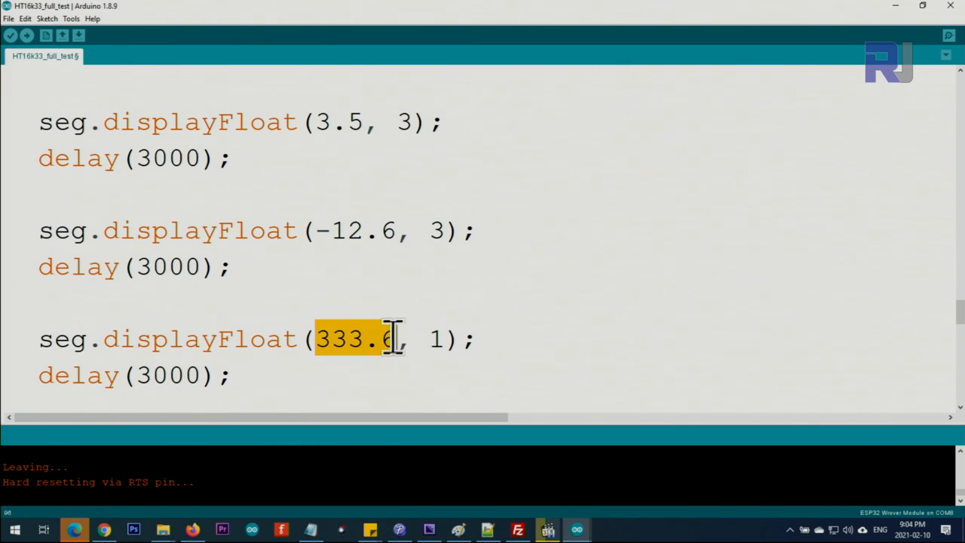
scroll(down, 3)
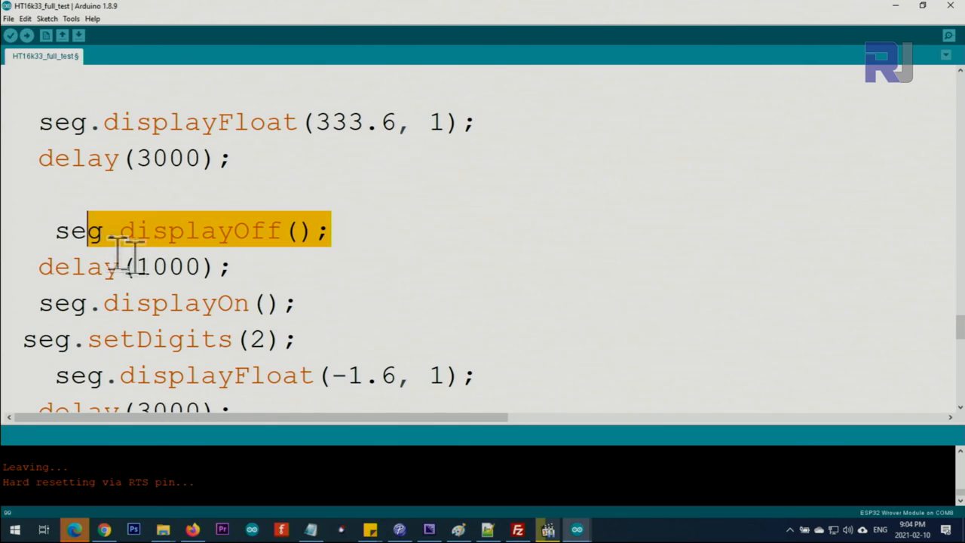
click(337, 294)
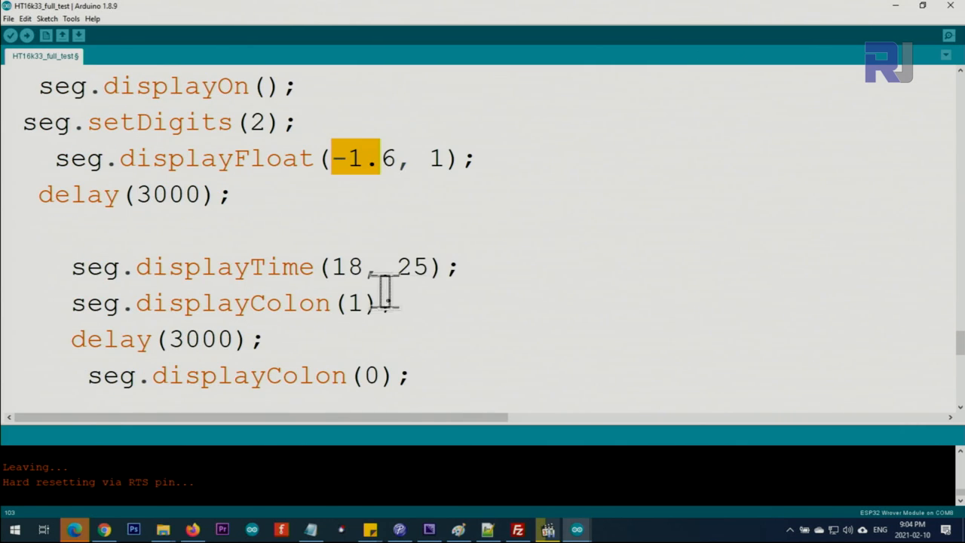
double_click(345, 266)
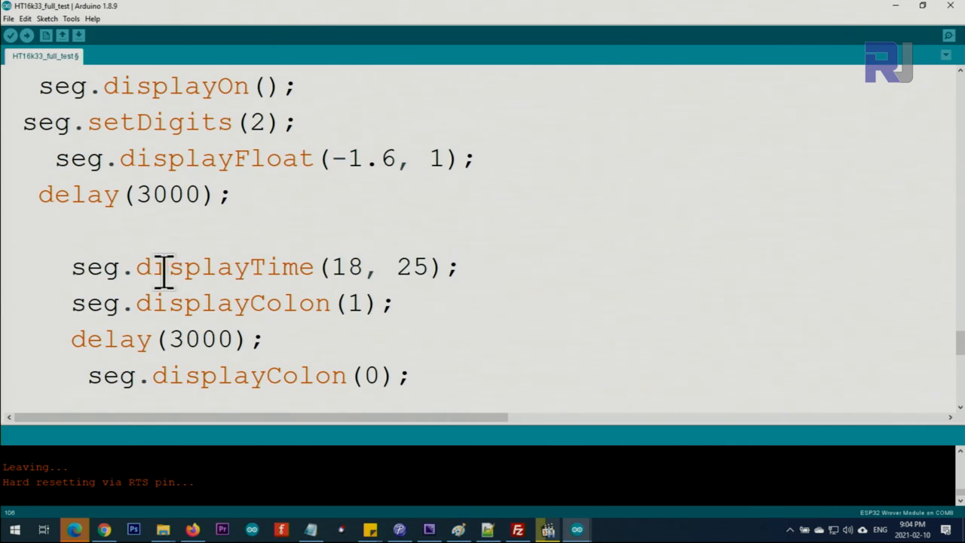
double_click(344, 266)
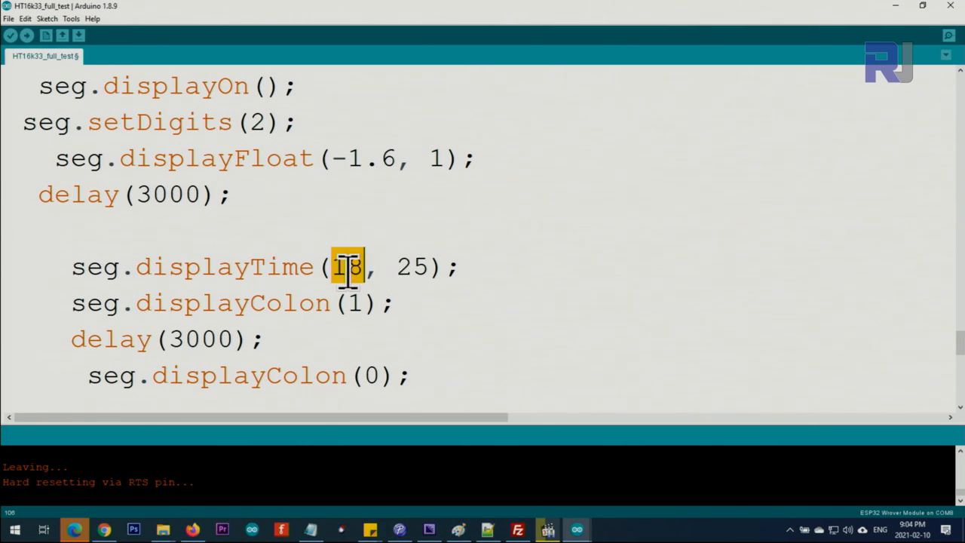
double_click(411, 266)
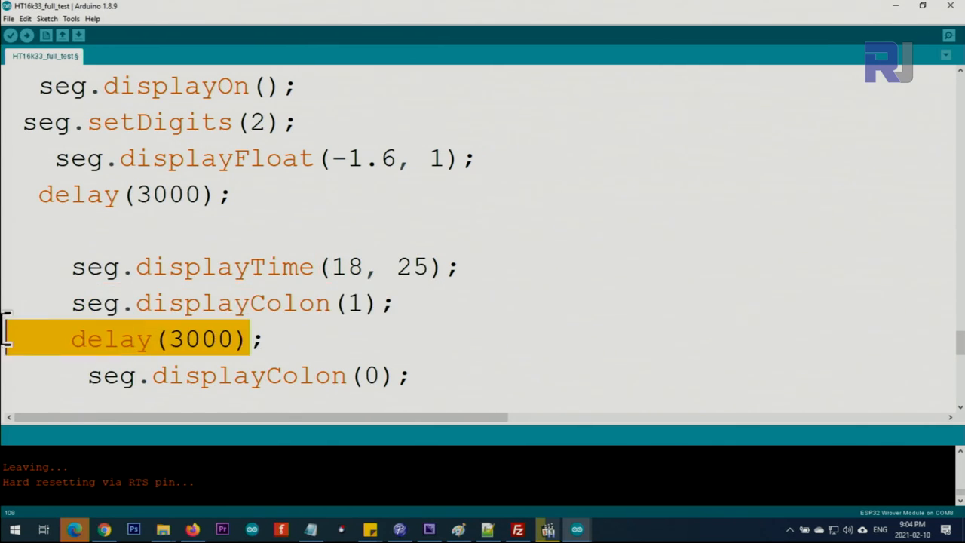
scroll(down, 3)
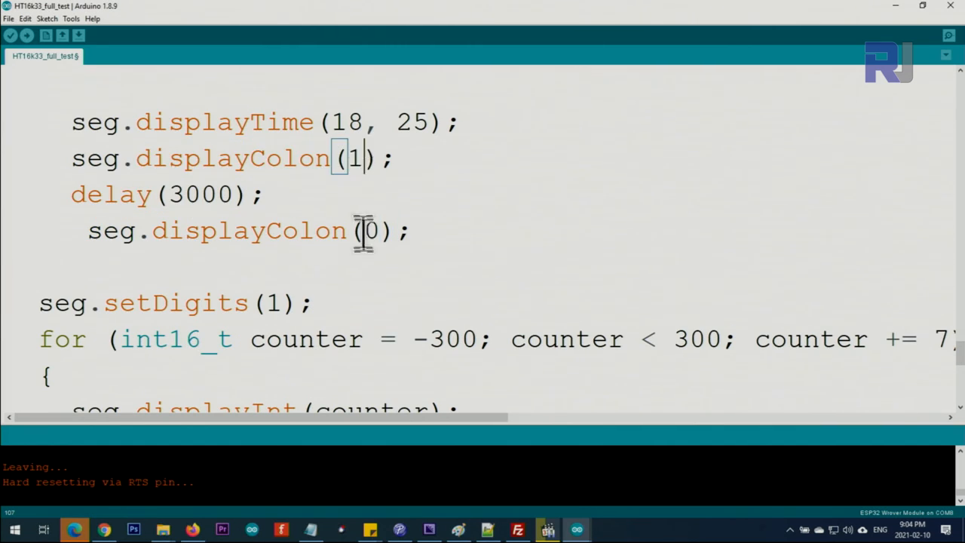
double_click(364, 194)
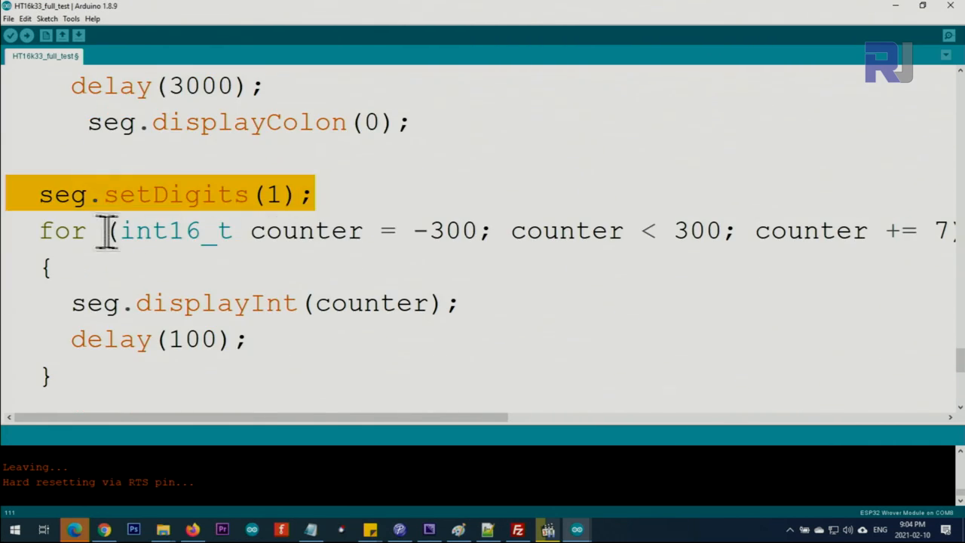
double_click(449, 231)
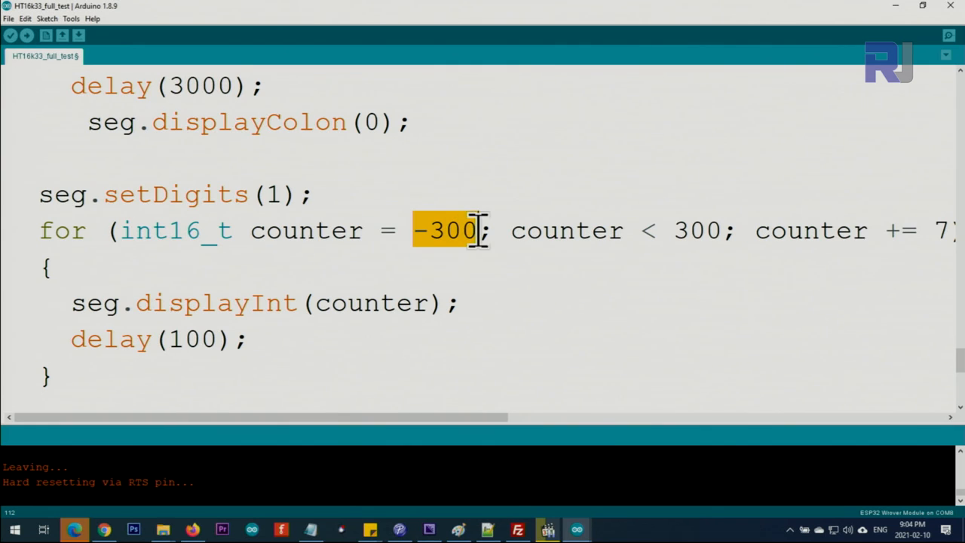
mouse_move(667, 230)
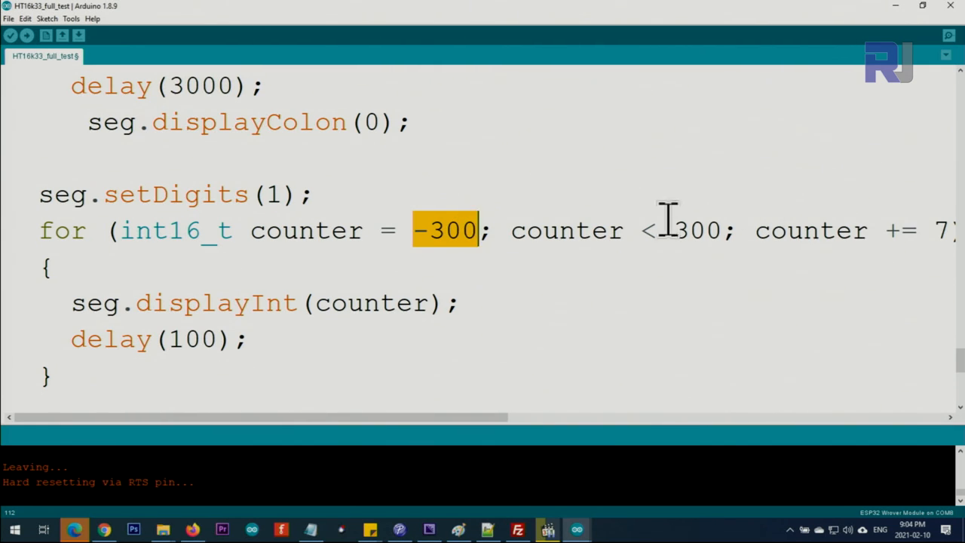
double_click(696, 230)
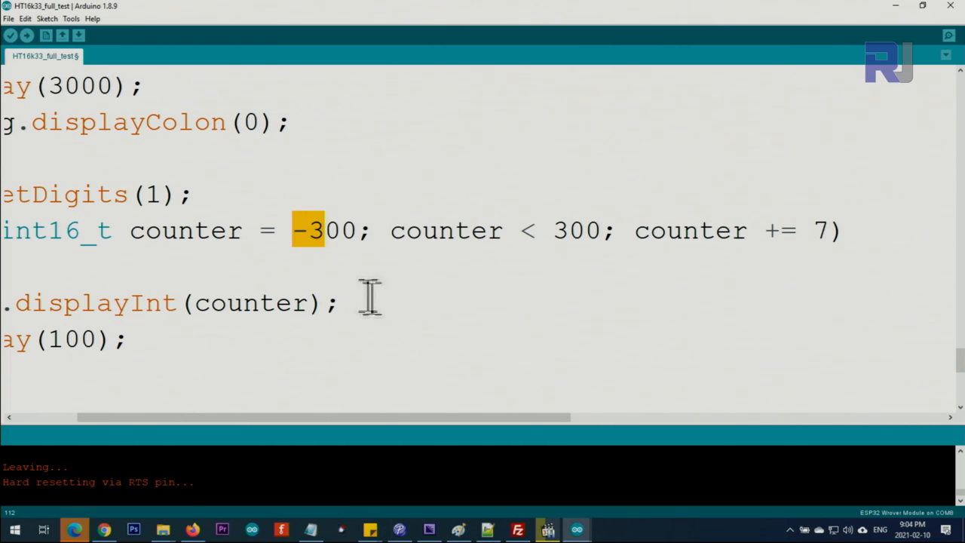
mouse_move(610, 260)
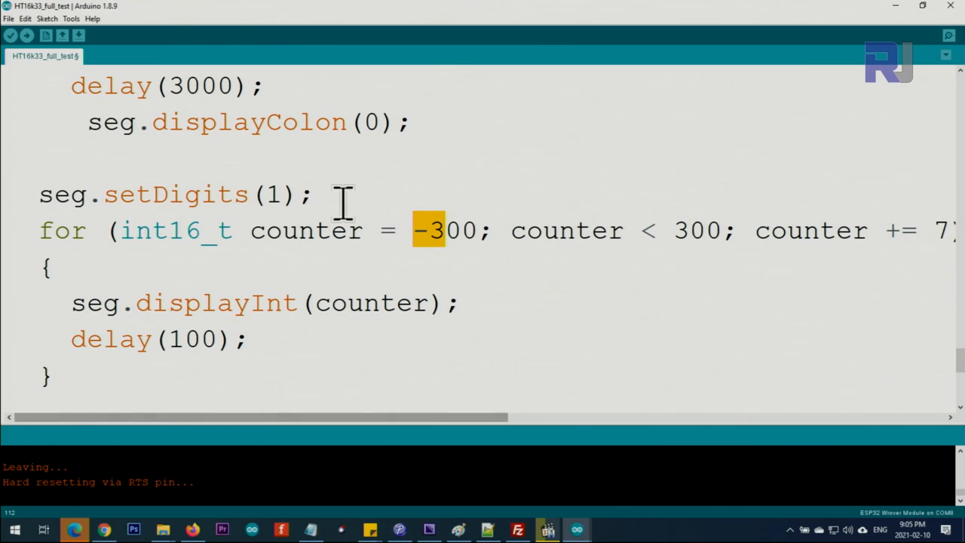
click(343, 302)
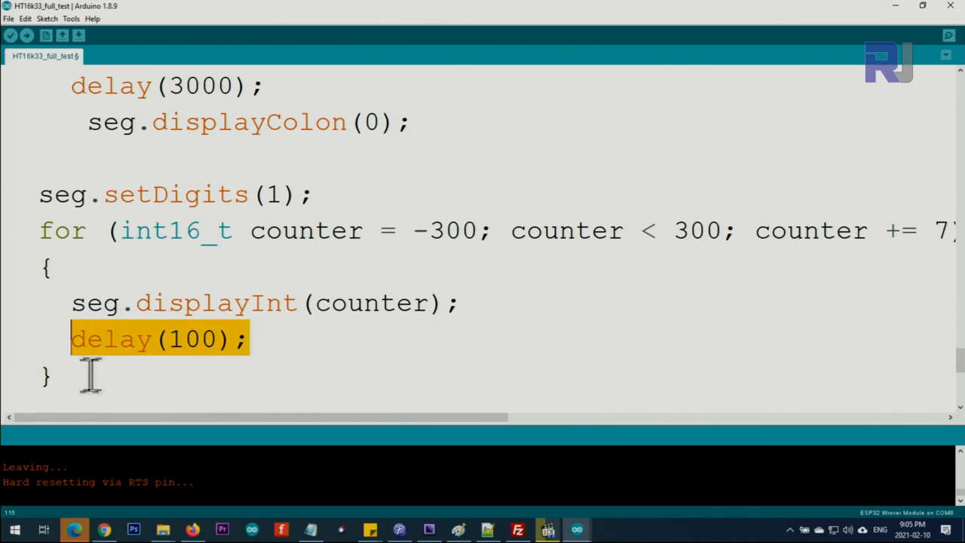
scroll(down, 3)
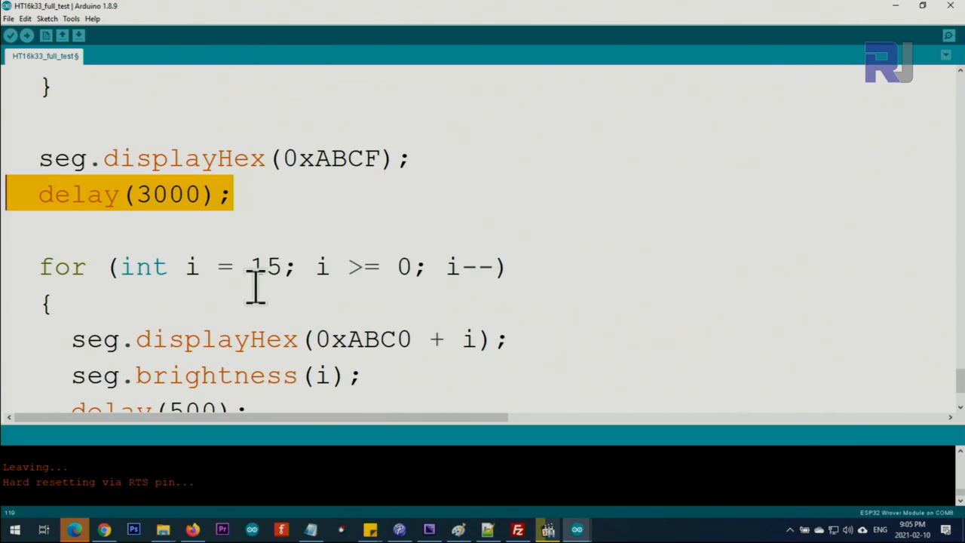
Walk through the brightness-fading loop, highlighting variable i and the brightness call.
double_click(265, 266)
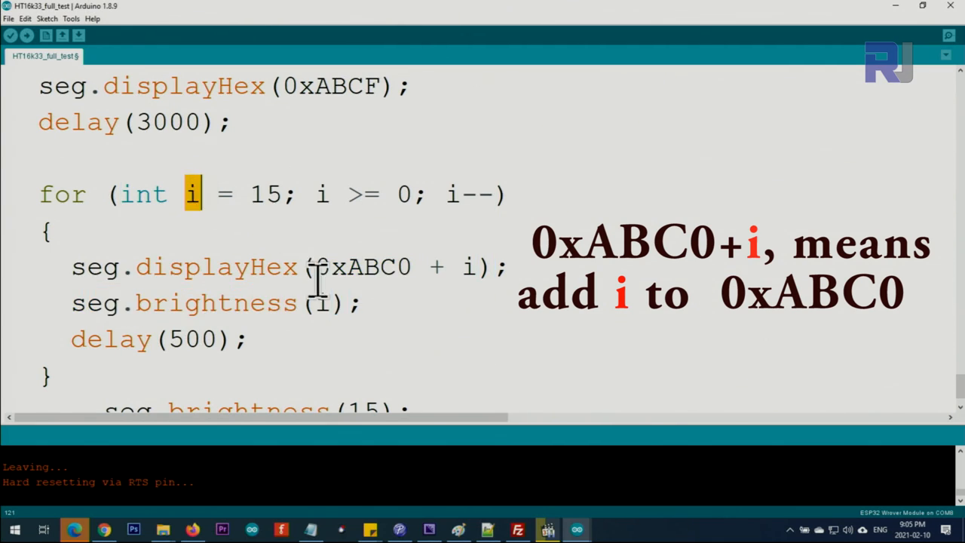
double_click(215, 302)
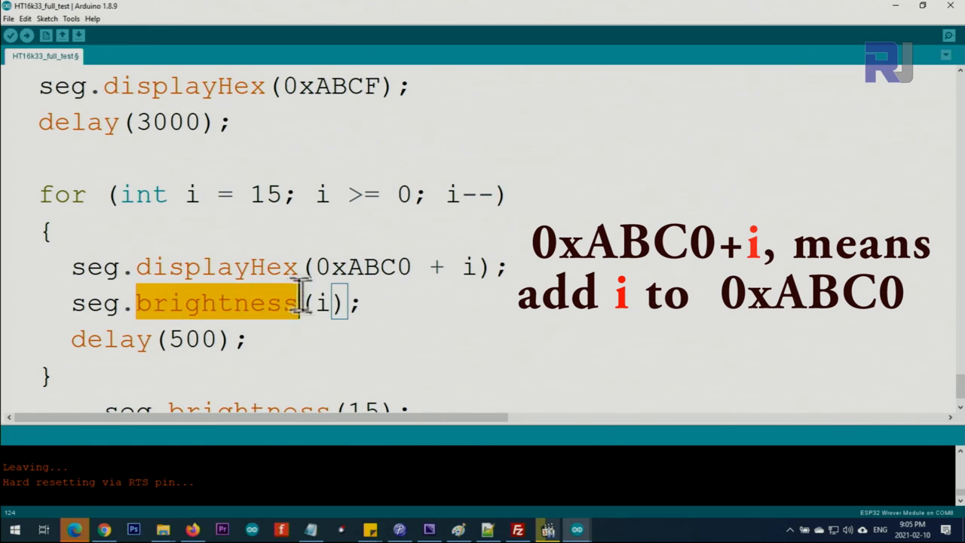
click(327, 303)
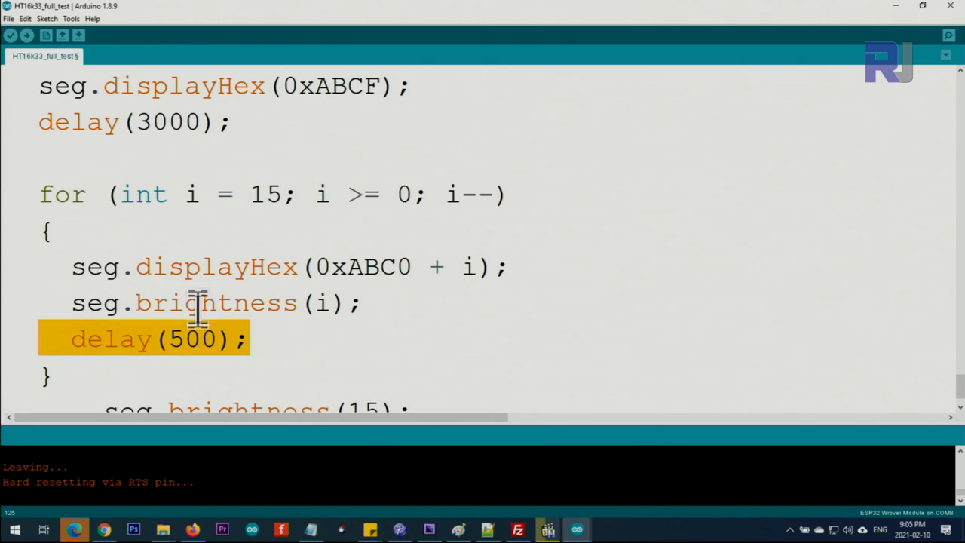
scroll(down, 3)
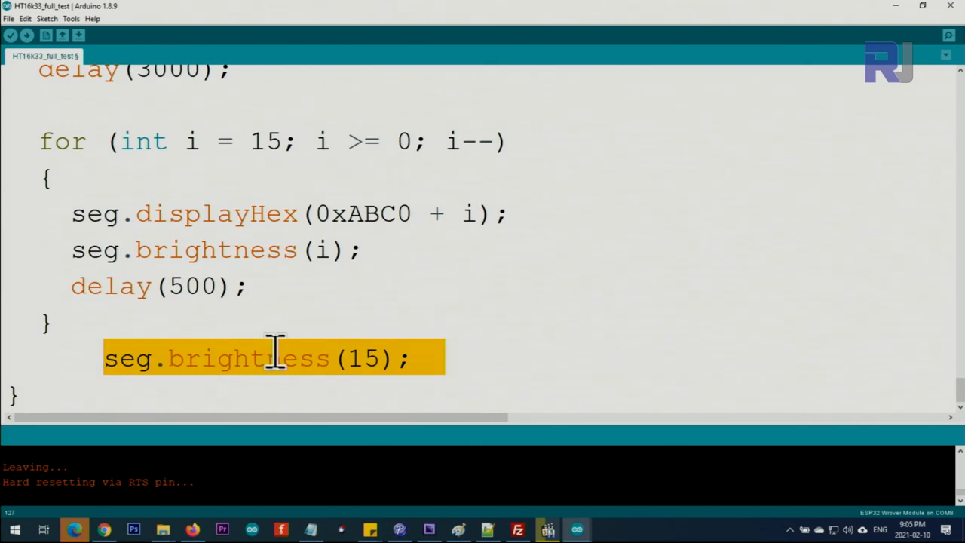
scroll(up, 3)
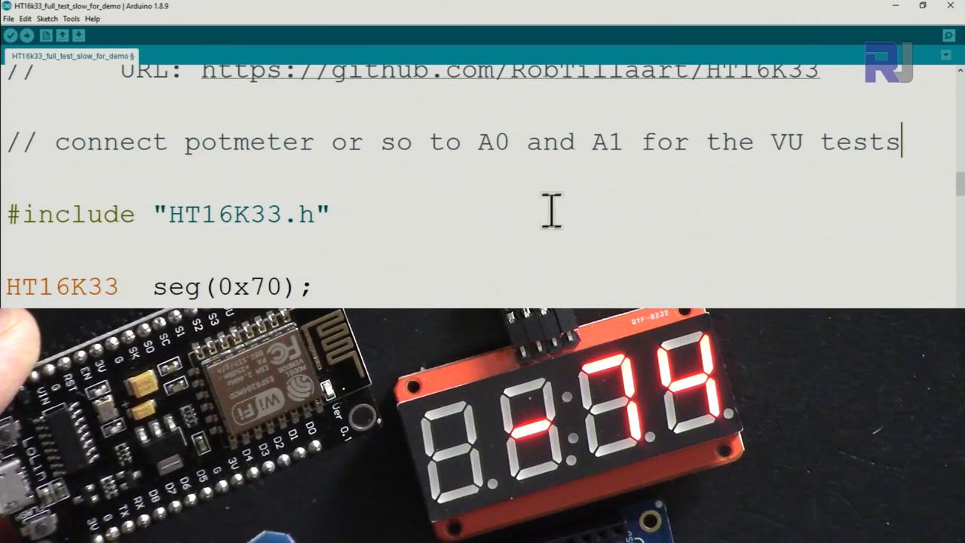
Scroll the slow demo sketch from setup() to displayFloat and highlight the 33.5 value.
scroll(down, 3)
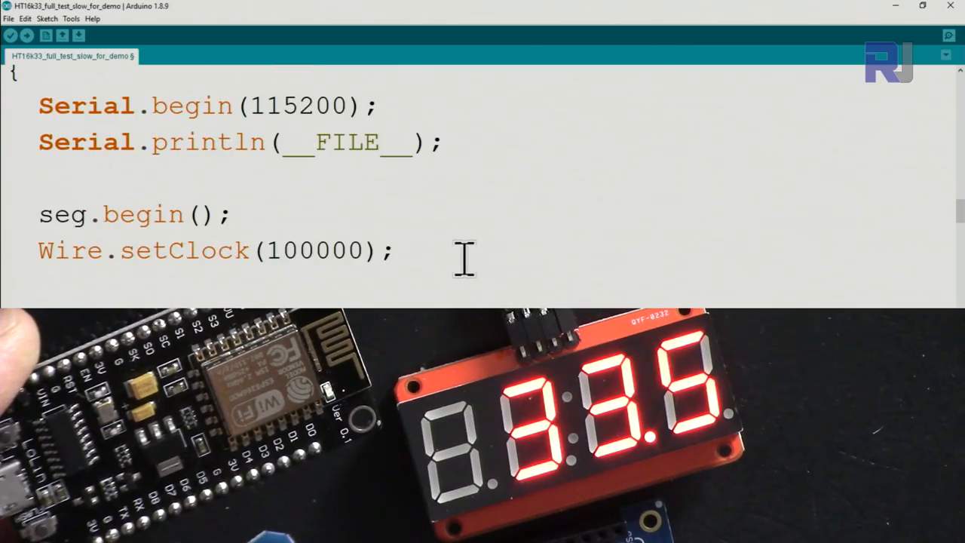
scroll(down, 3)
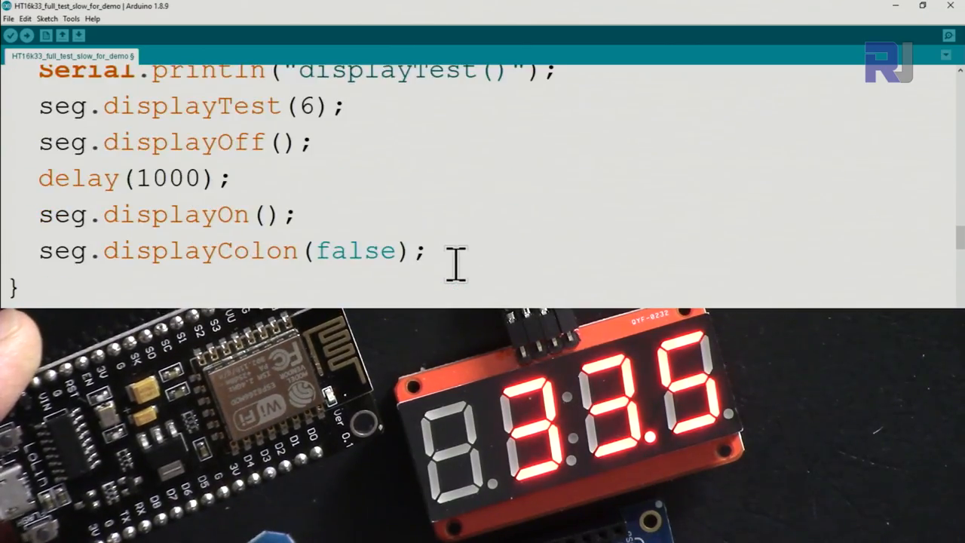
scroll(up, 3)
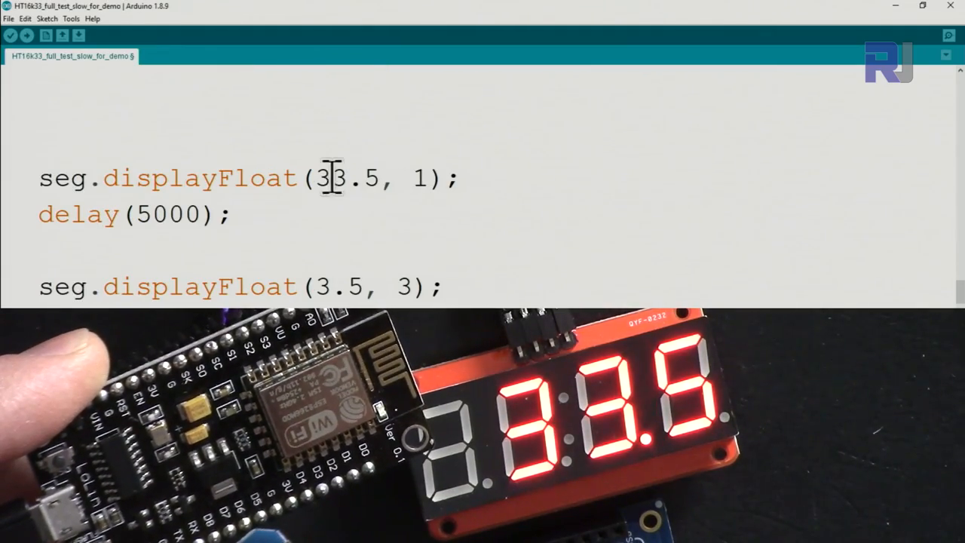
double_click(327, 179)
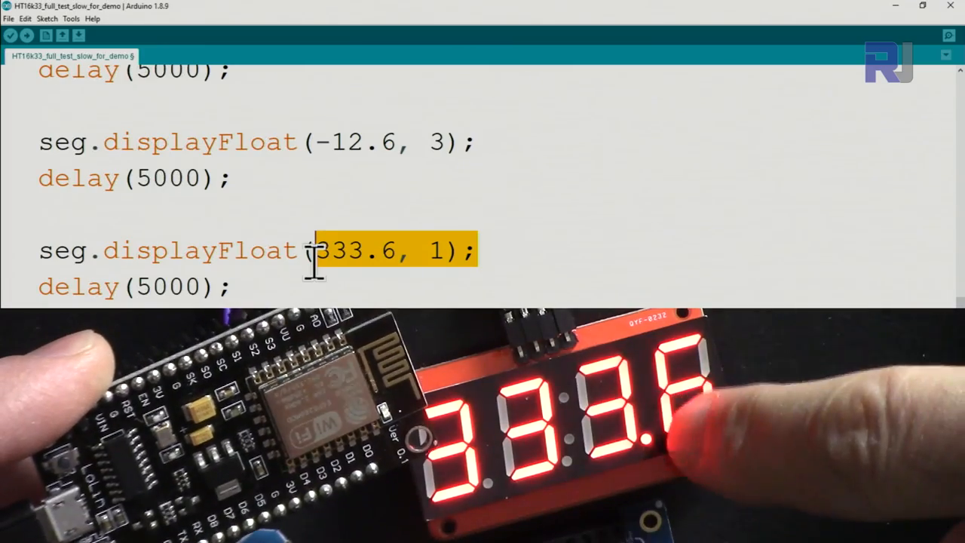
Follow the displayOff/displayOn and displayTime tests in the slow demo sketch.
scroll(down, 3)
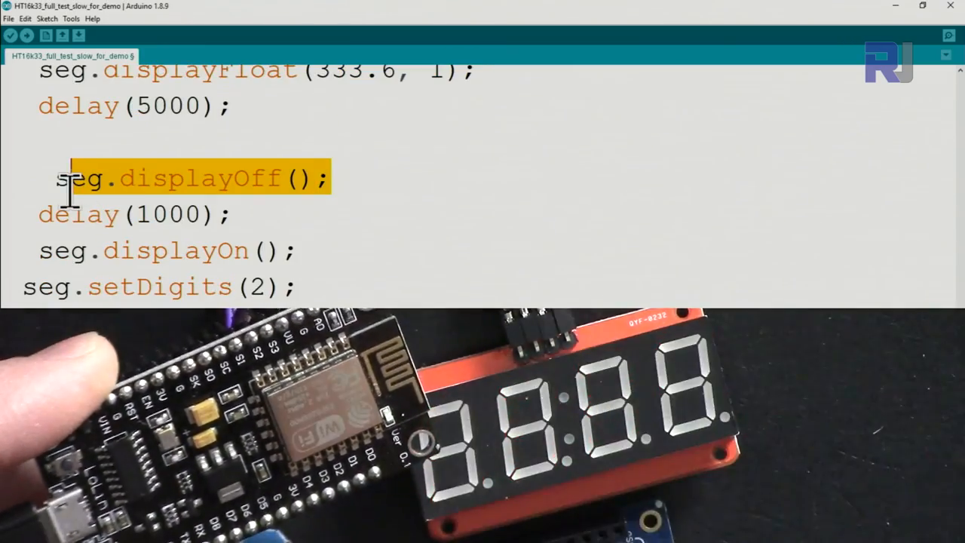
scroll(down, 3)
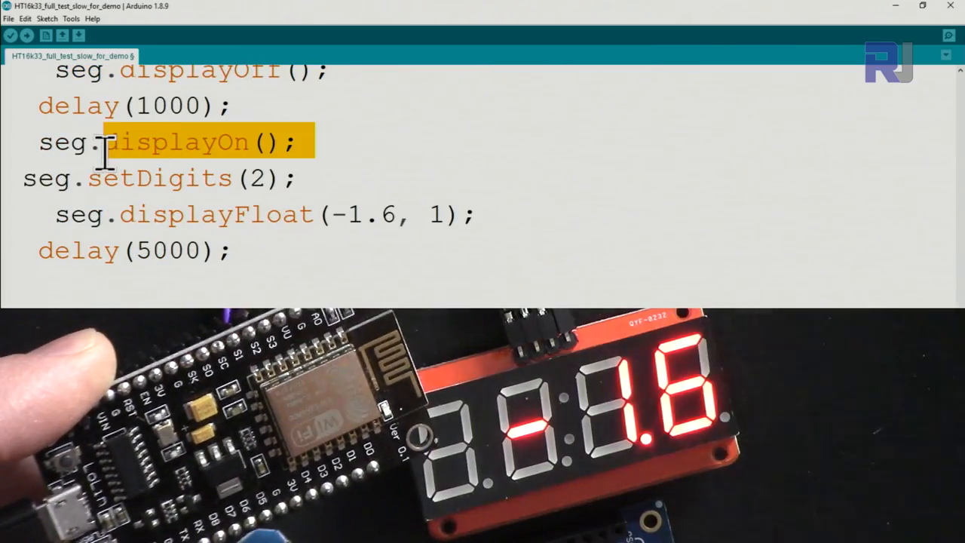
click(298, 213)
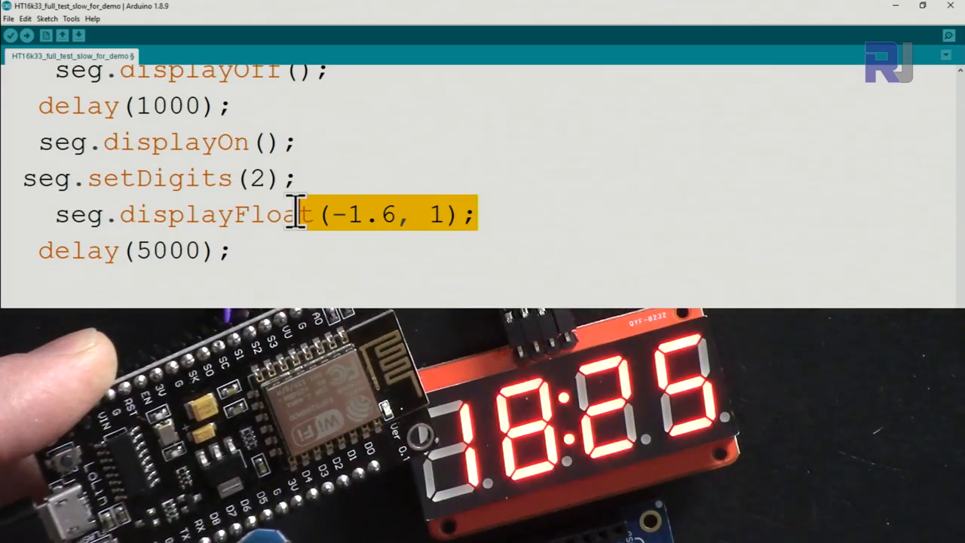
scroll(down, 3)
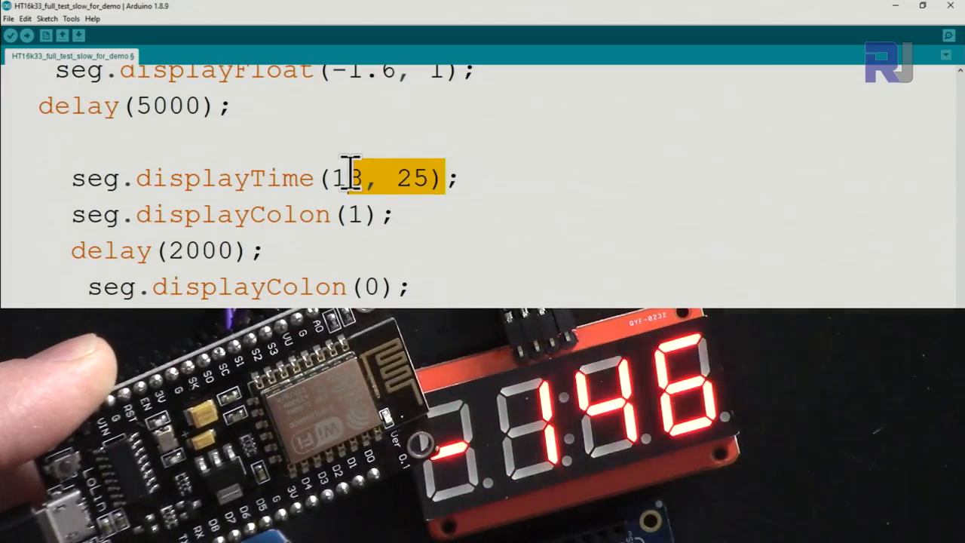
scroll(down, 3)
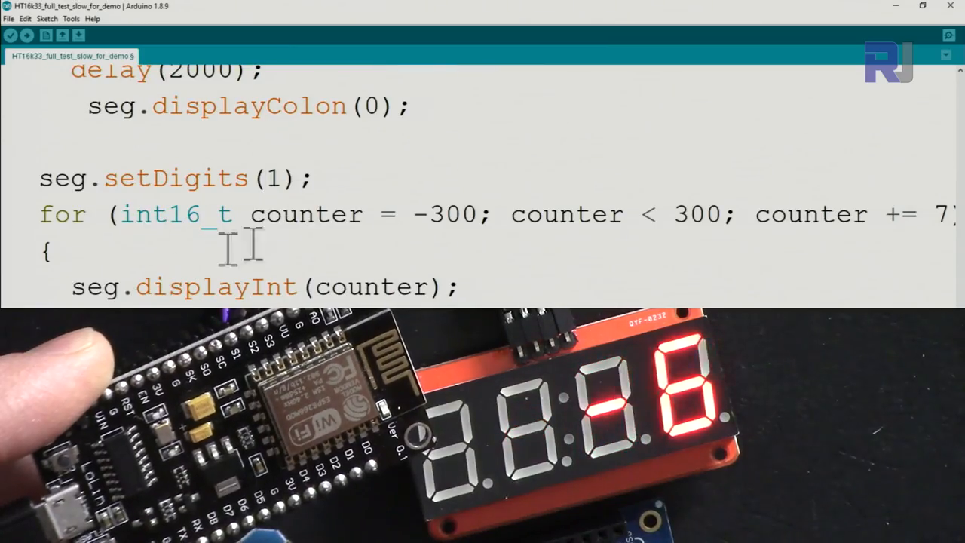
scroll(down, 3)
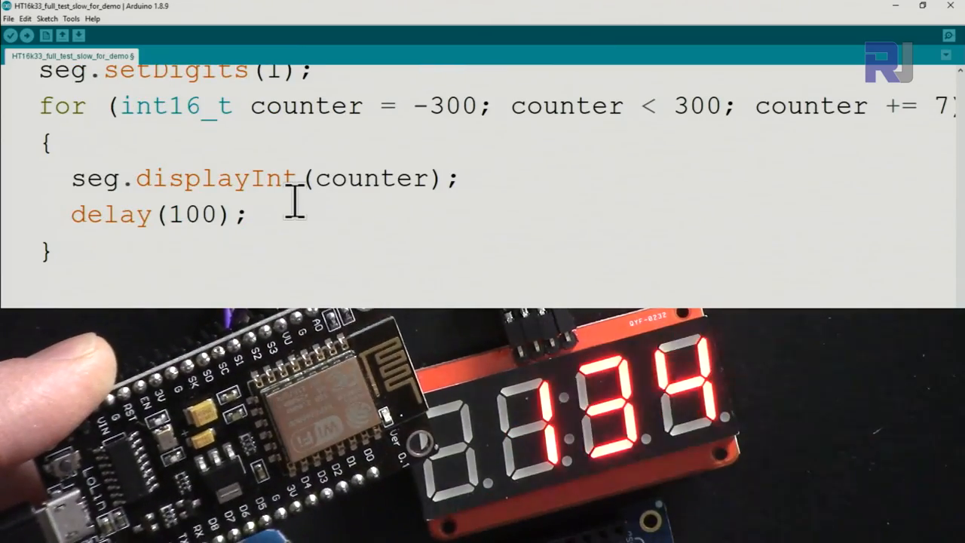
Highlight the counter's -300 start value and scroll through the hex and brightness tests.
double_click(445, 105)
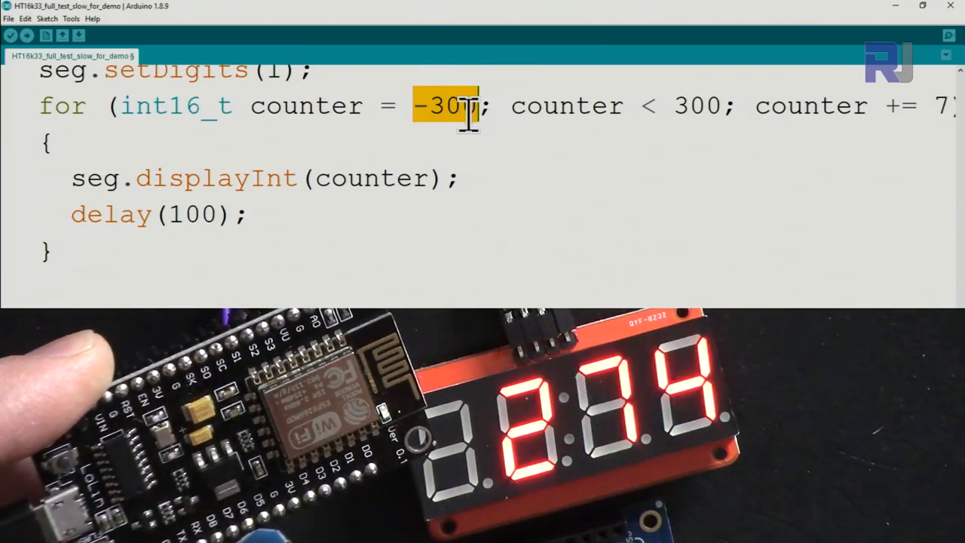
scroll(down, 3)
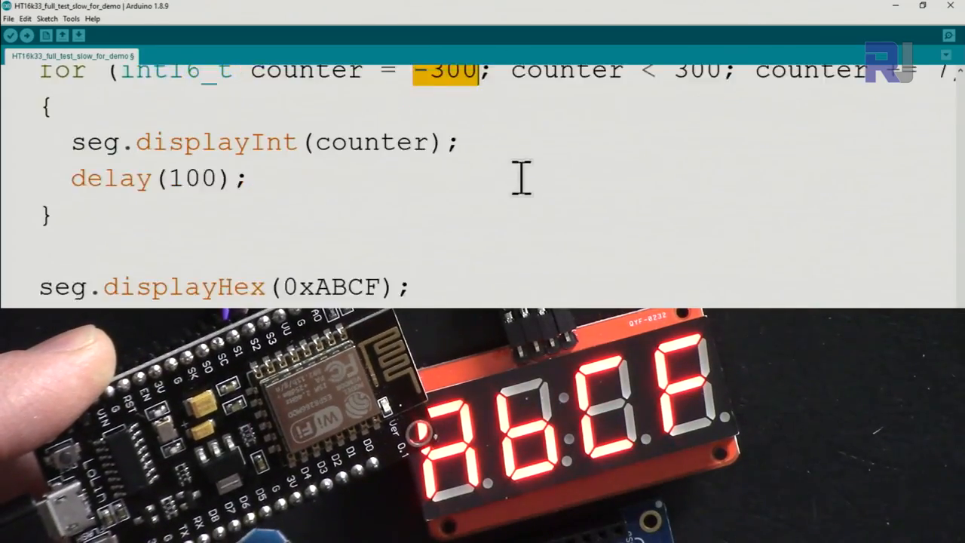
scroll(down, 3)
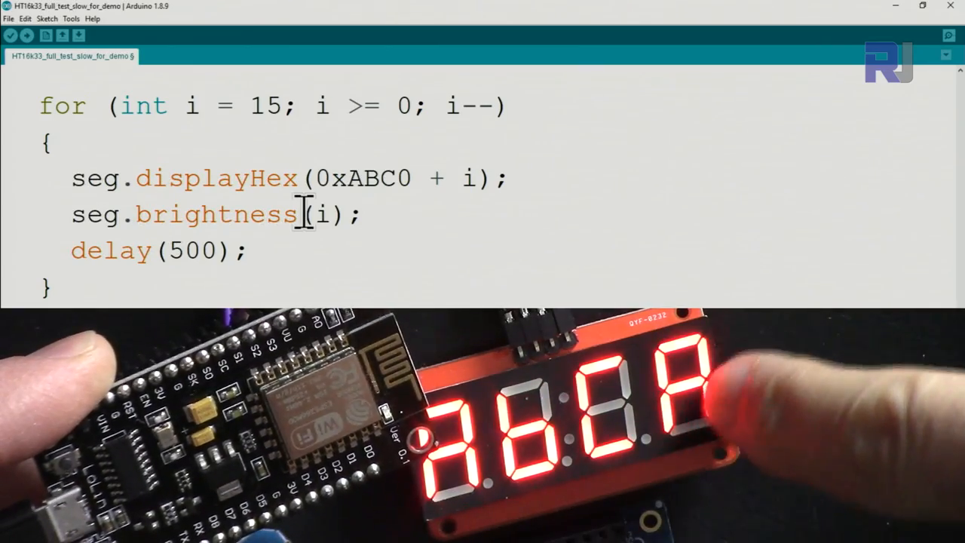
scroll(down, 3)
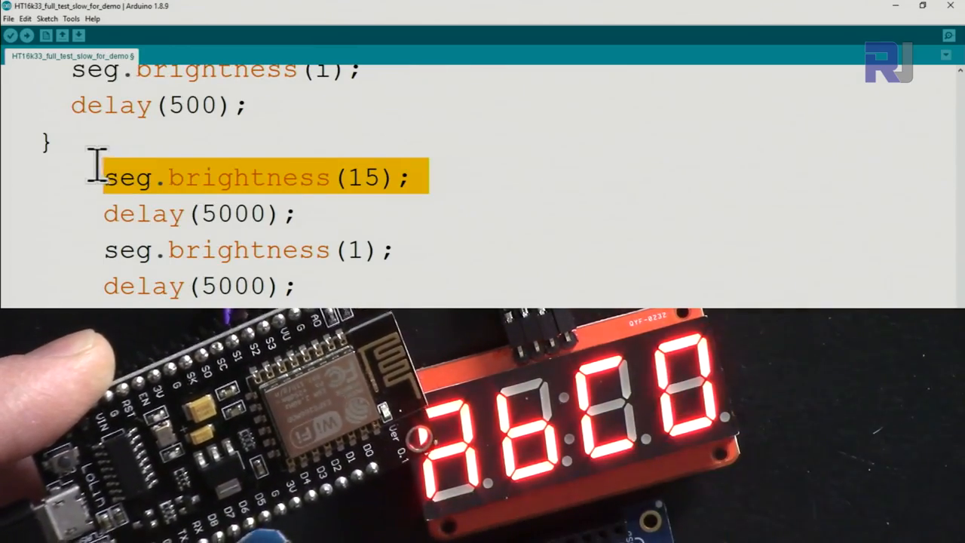
mouse_move(874, 144)
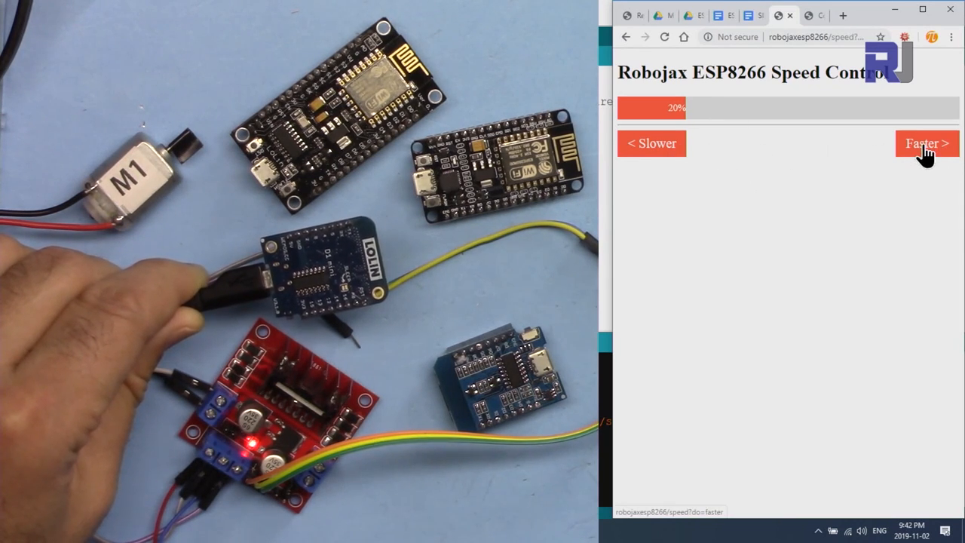
Press Faster three times to raise the motor speed from 20% to 60%.
click(927, 143)
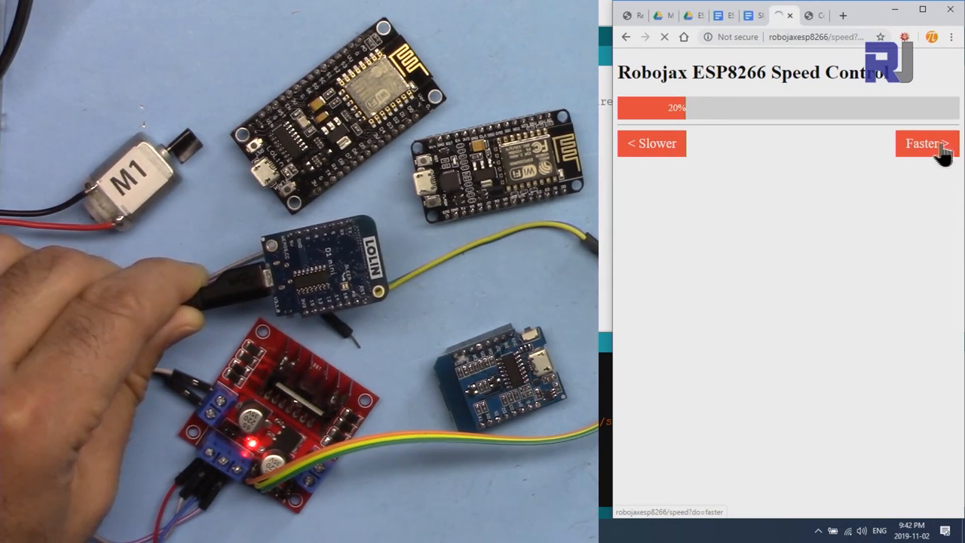
click(927, 143)
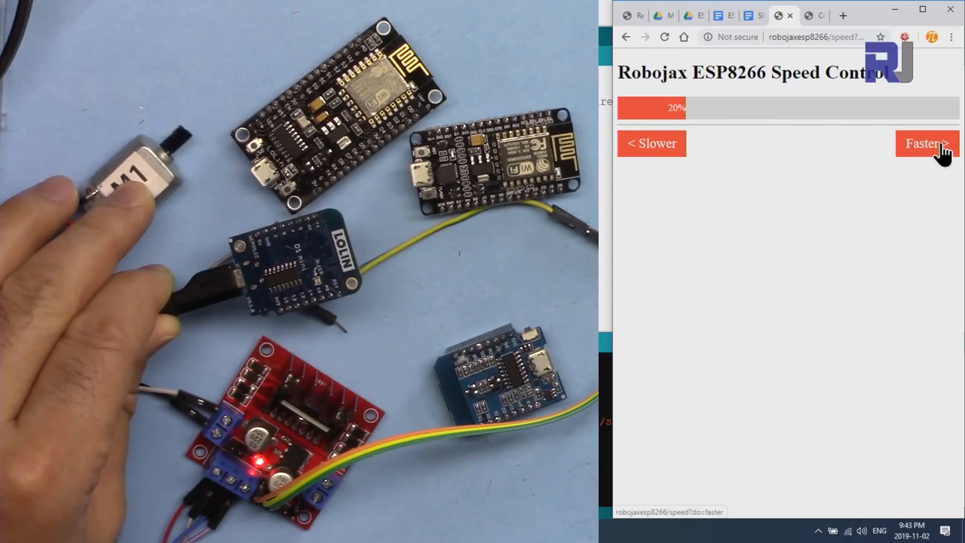
click(926, 143)
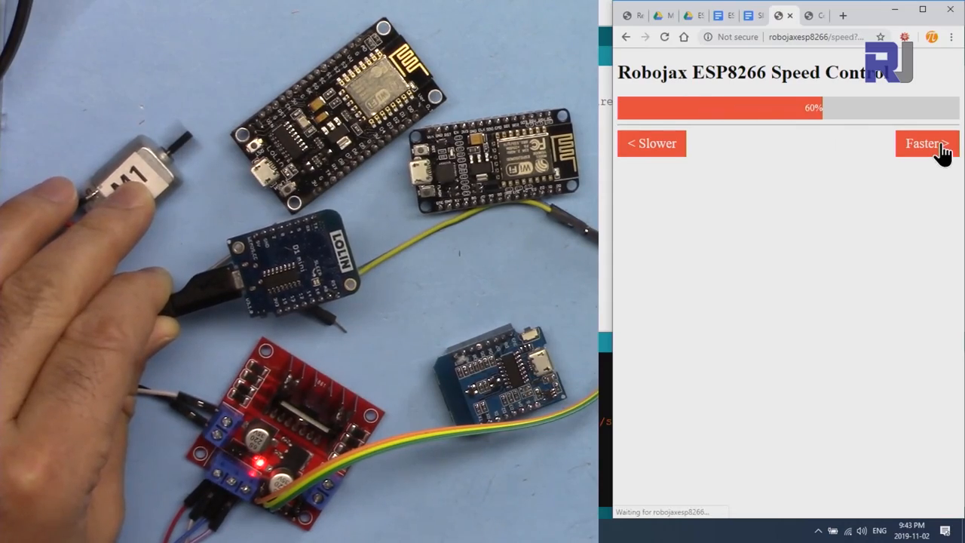